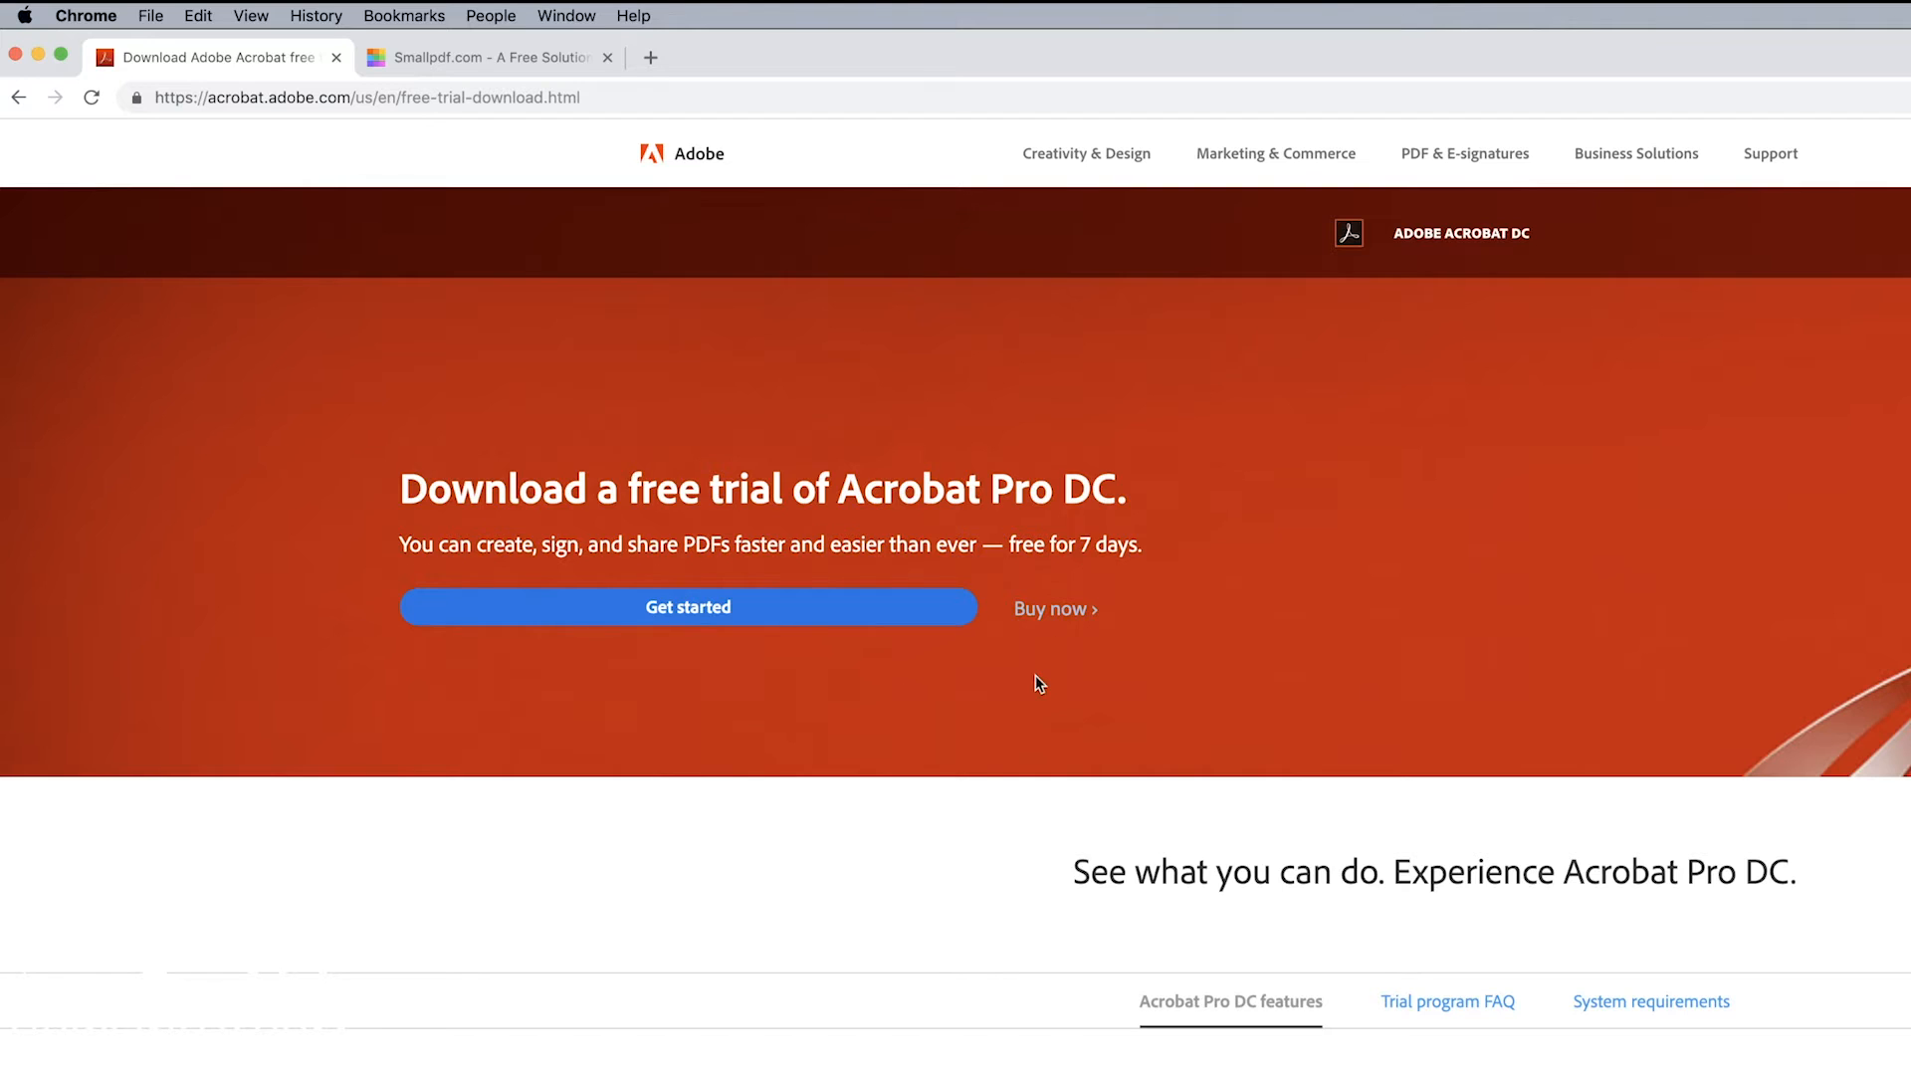
pyautogui.moveTo(944, 710)
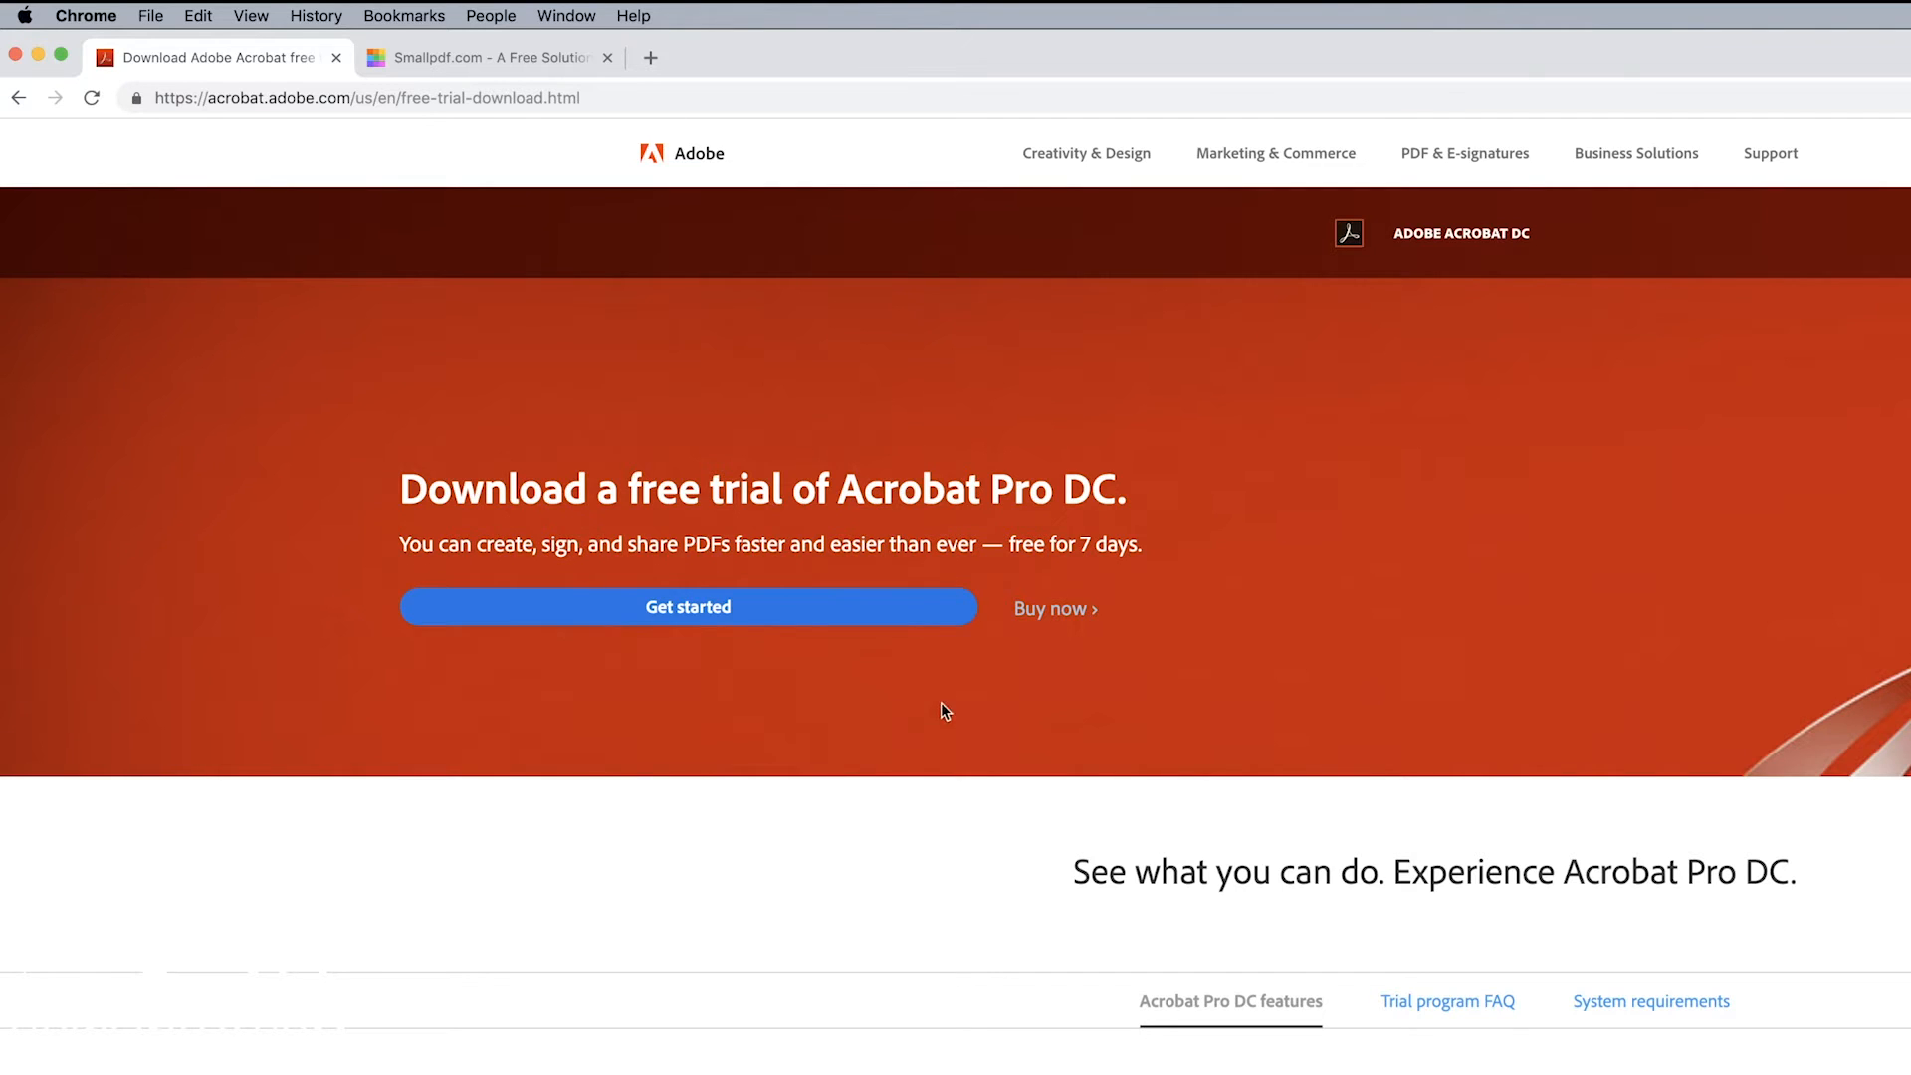
pyautogui.moveTo(958, 692)
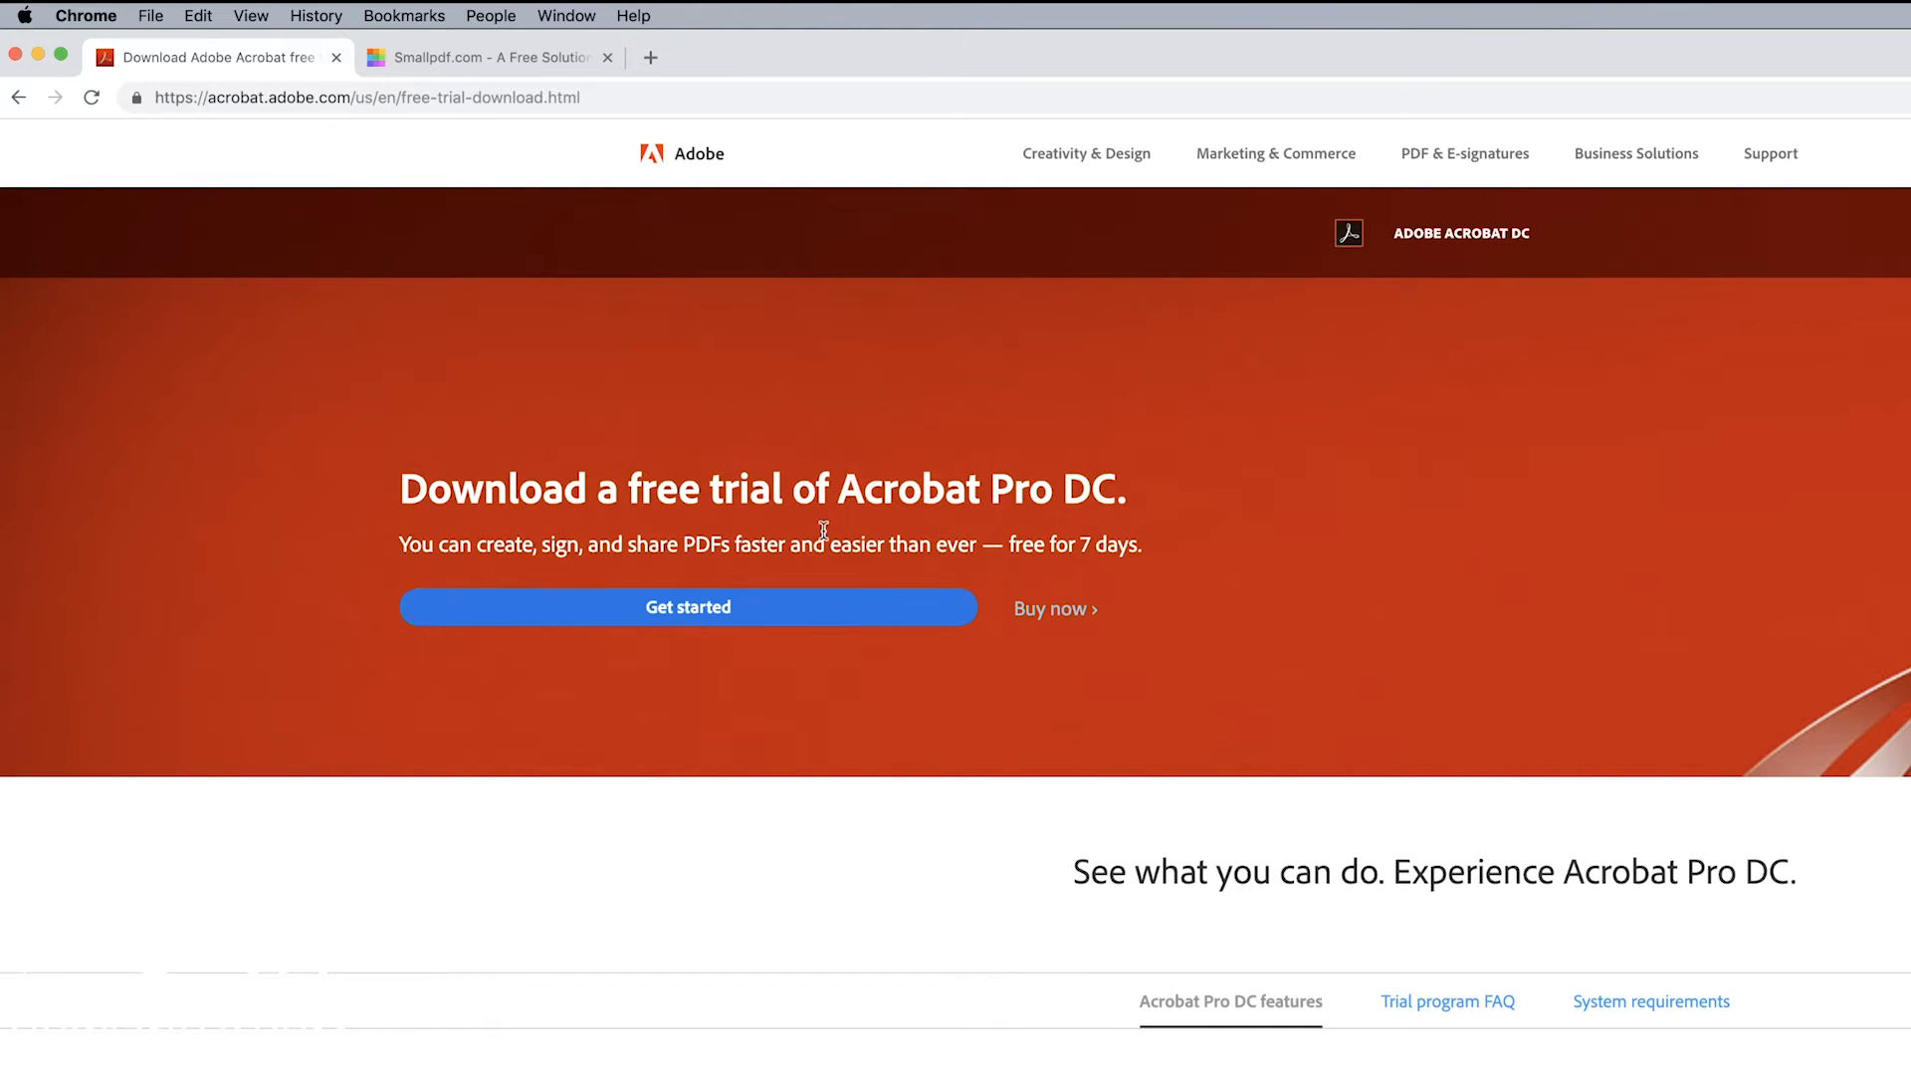
# Step: After checking the Smallpdf and Acrobat tabs, close Get Info and open Sample PDF with Acrobat
pyautogui.click(488, 58)
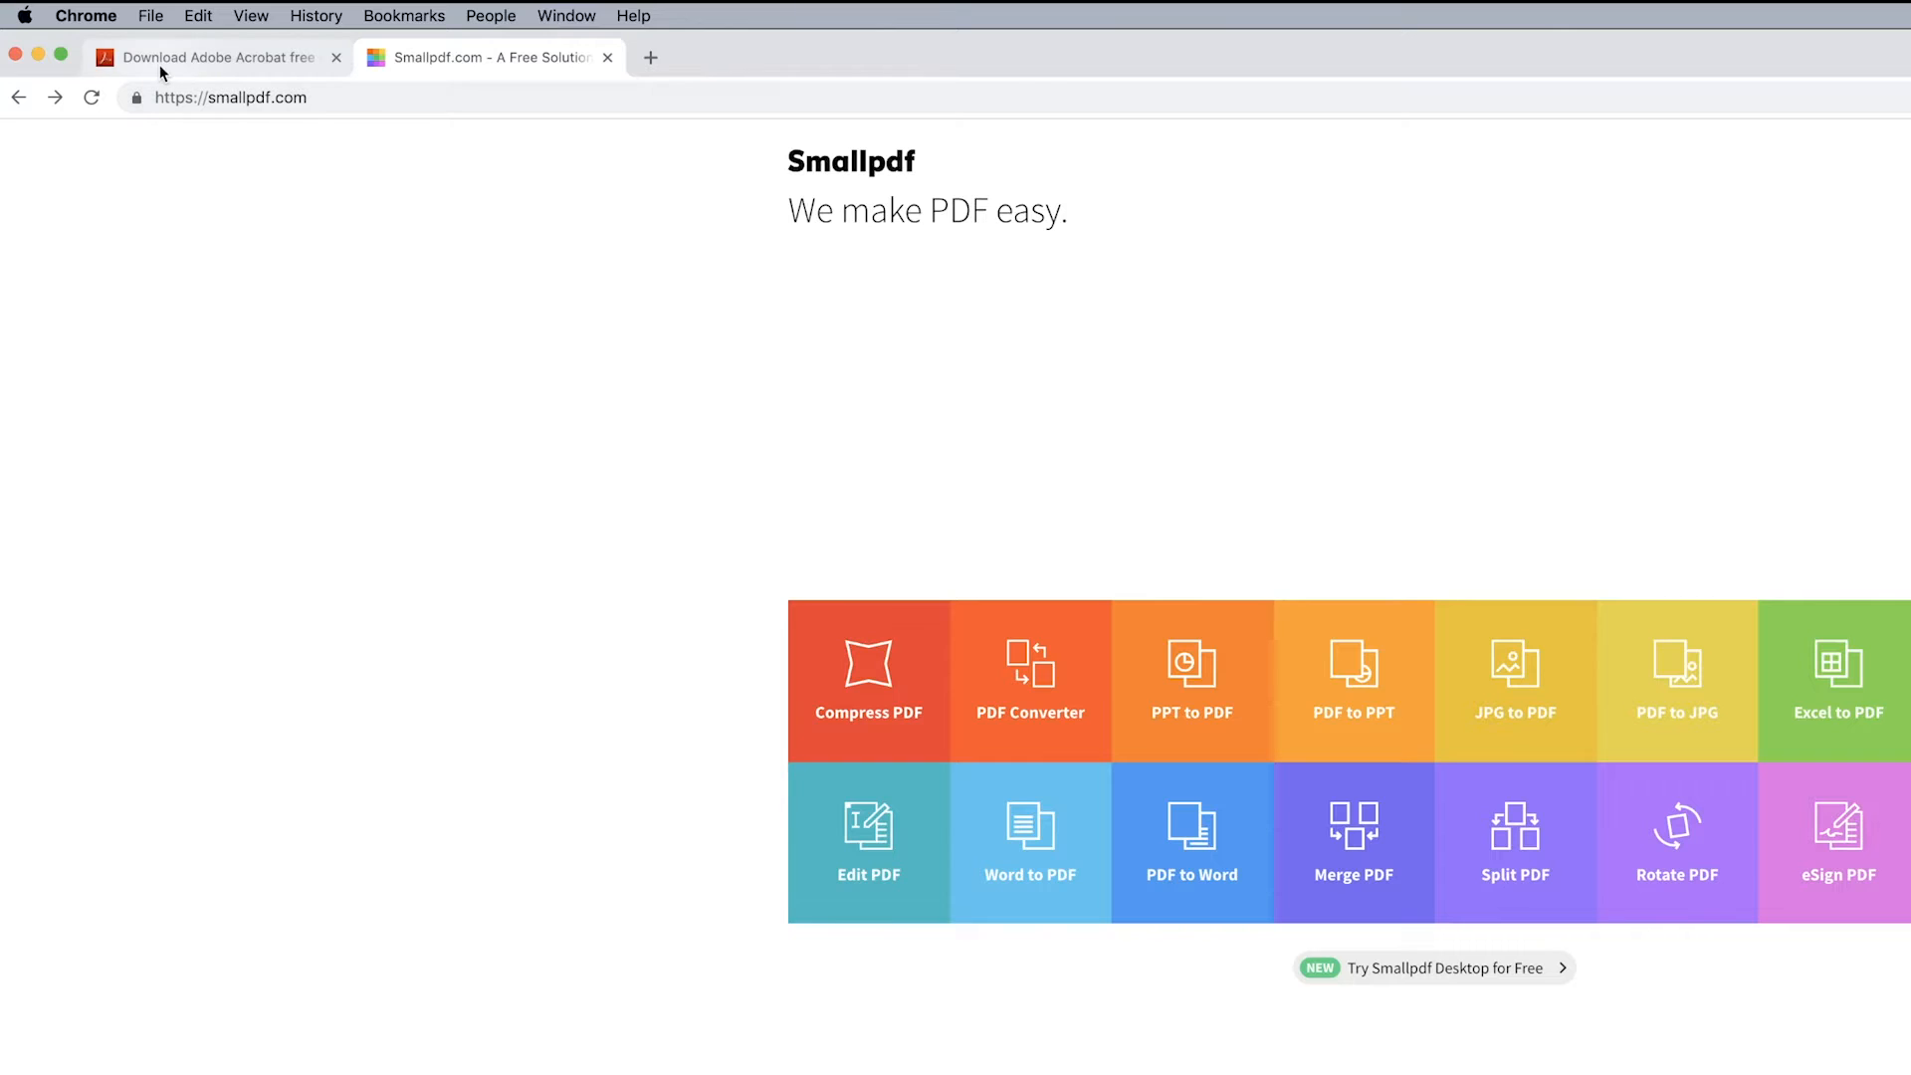
pyautogui.click(219, 58)
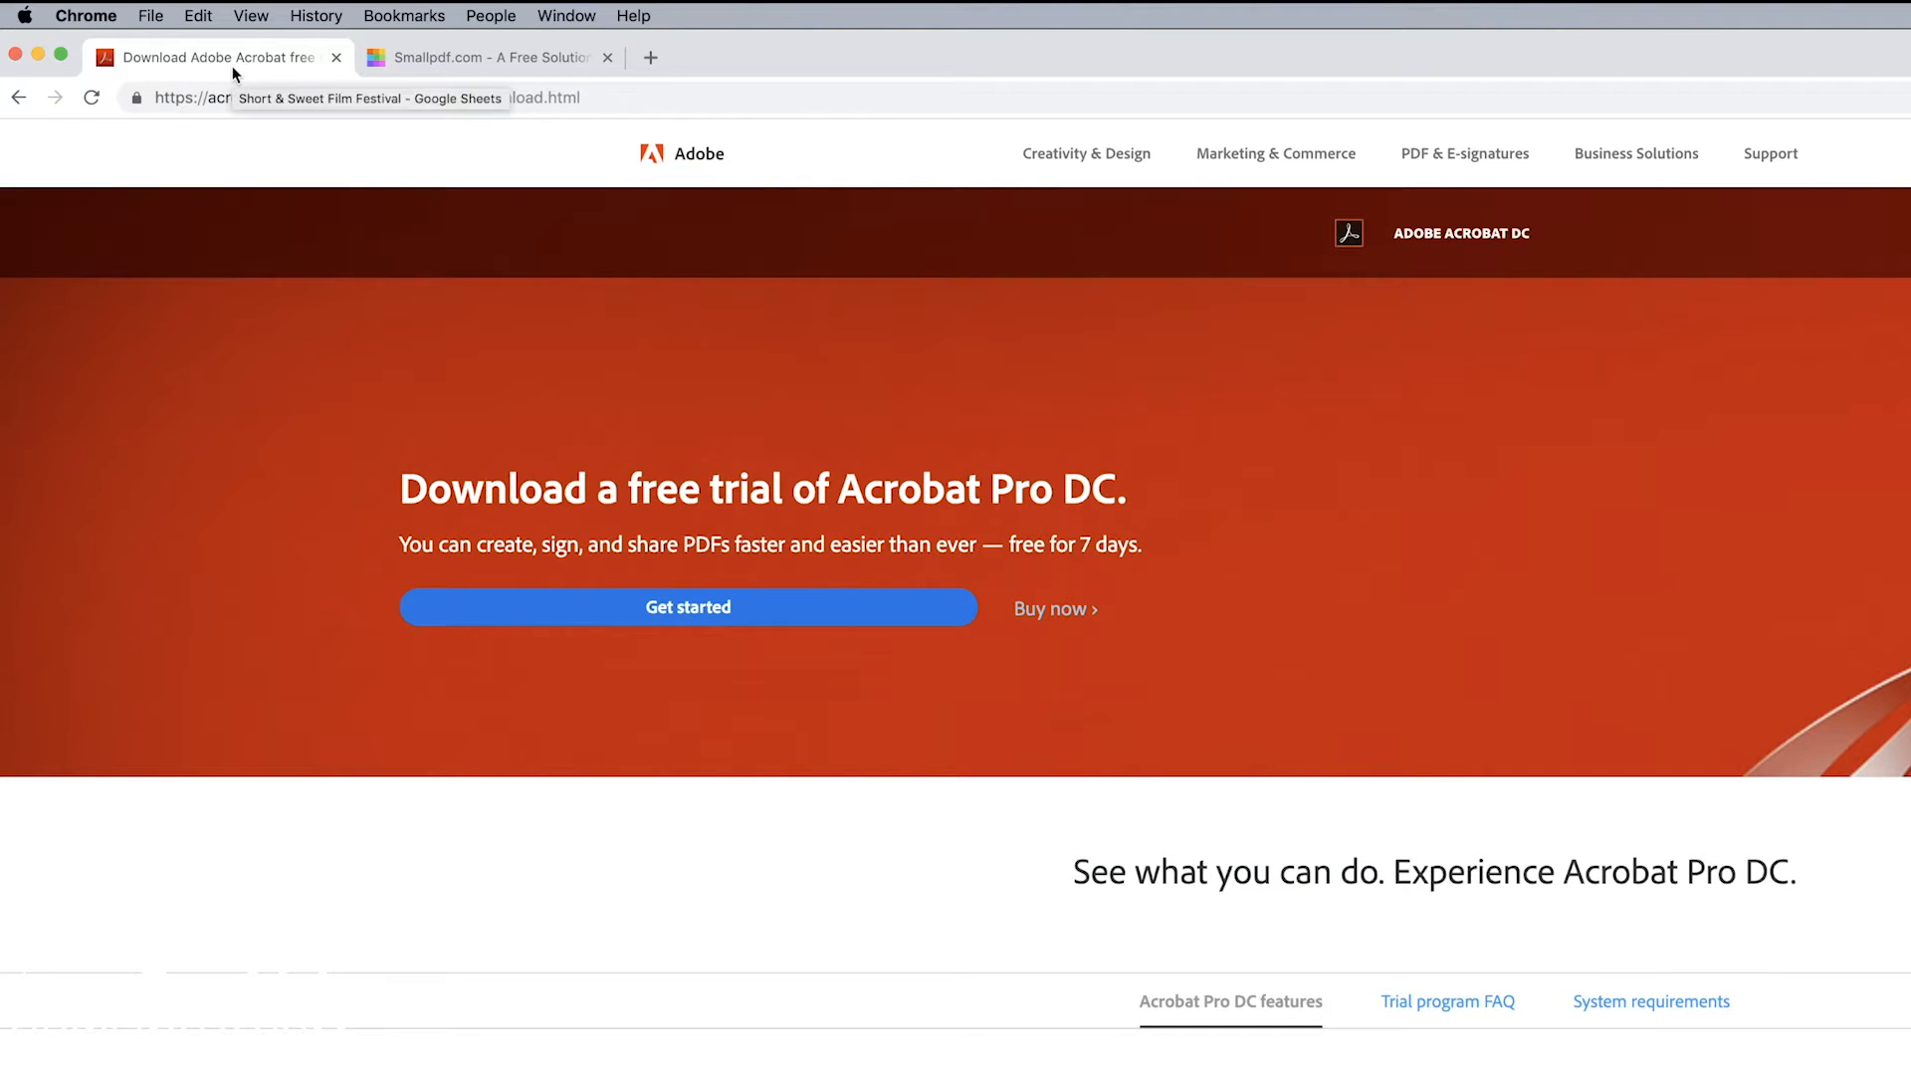
pyautogui.moveTo(580, 387)
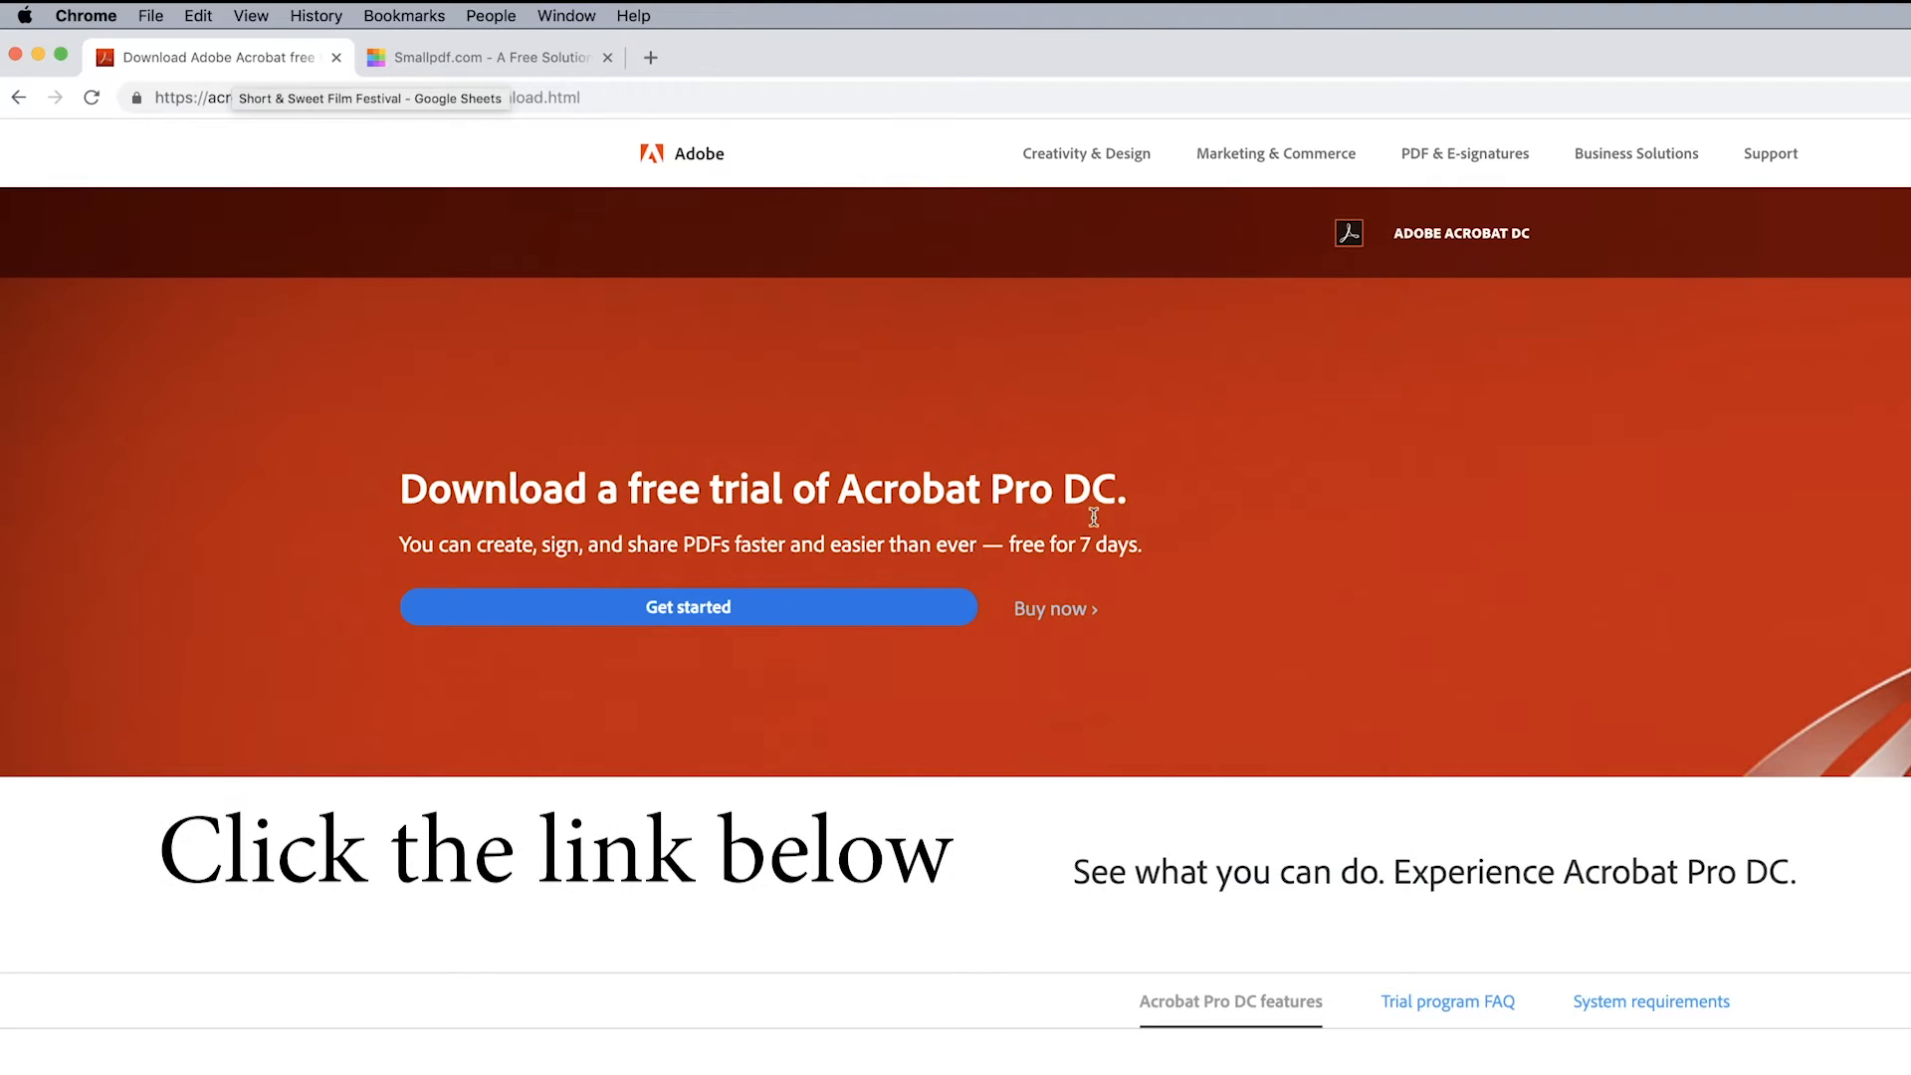
pyautogui.moveTo(1086, 592)
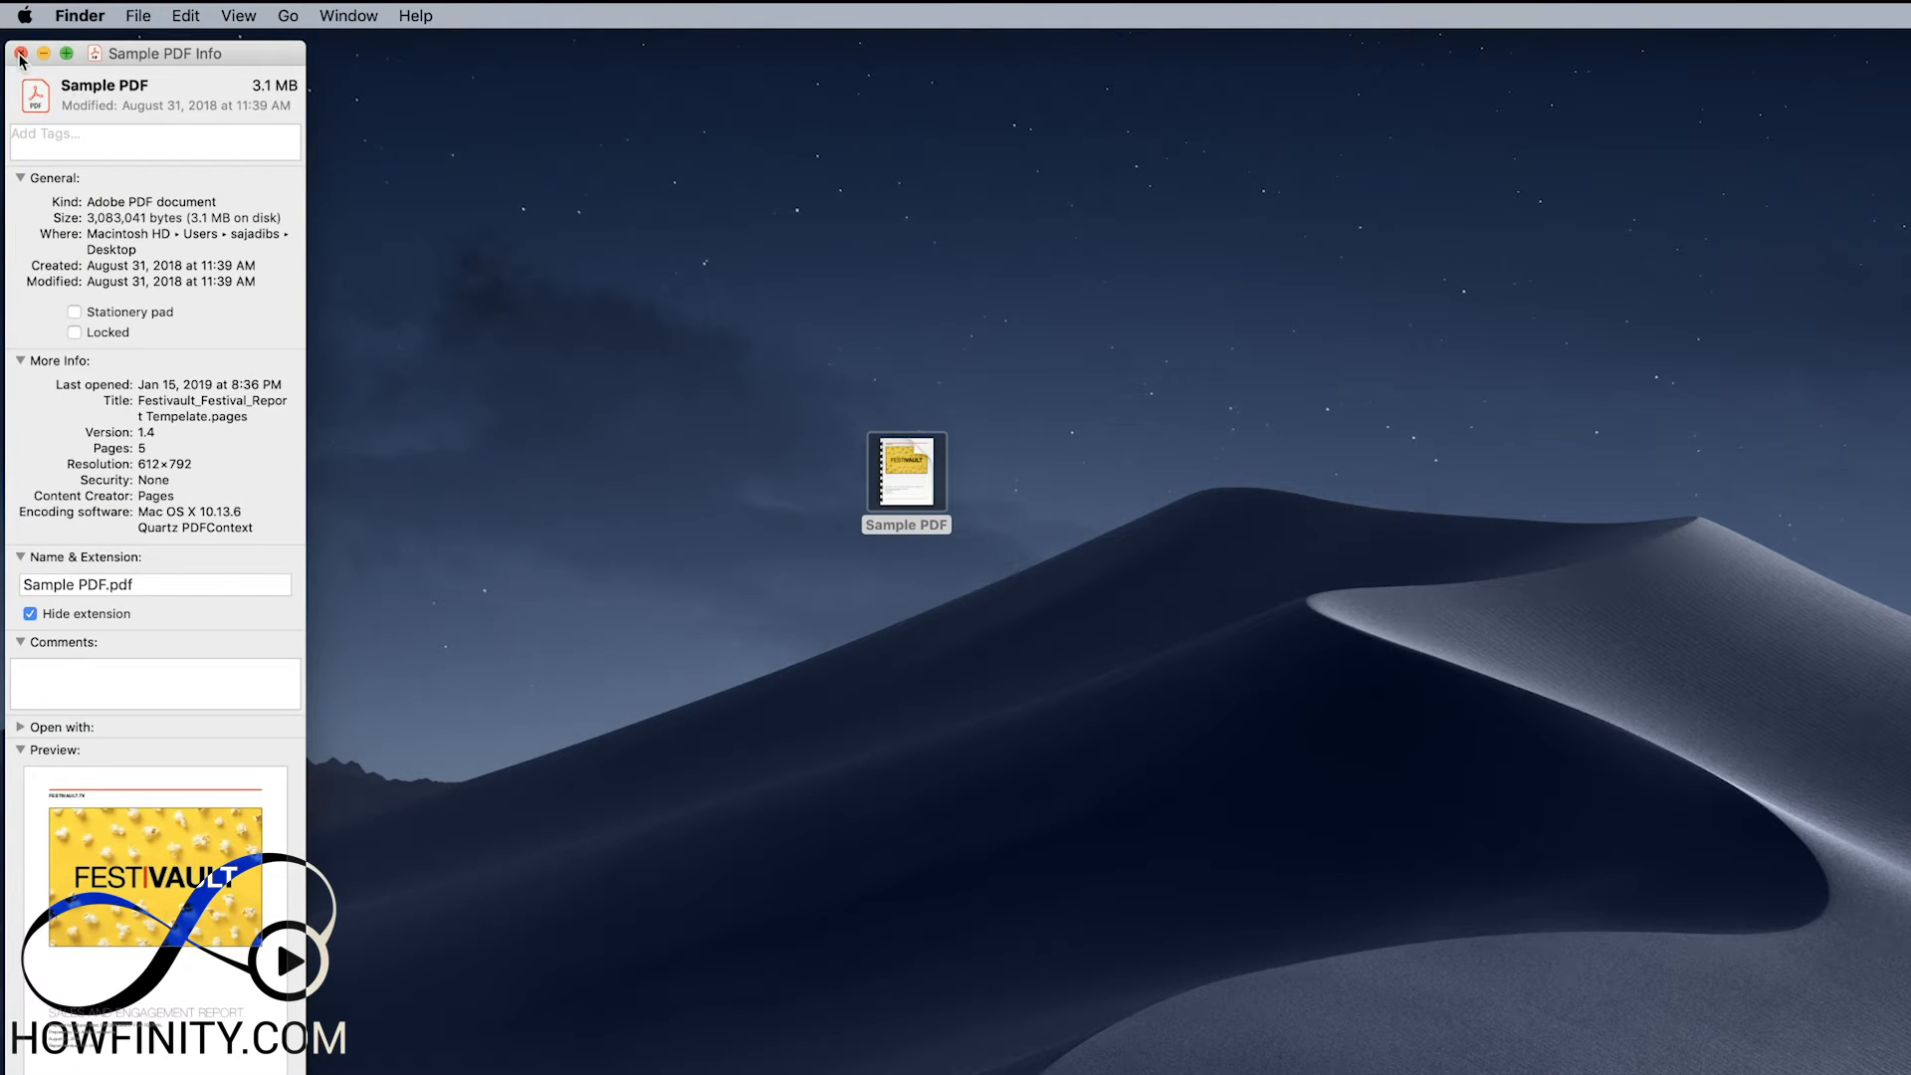
pyautogui.click(21, 54)
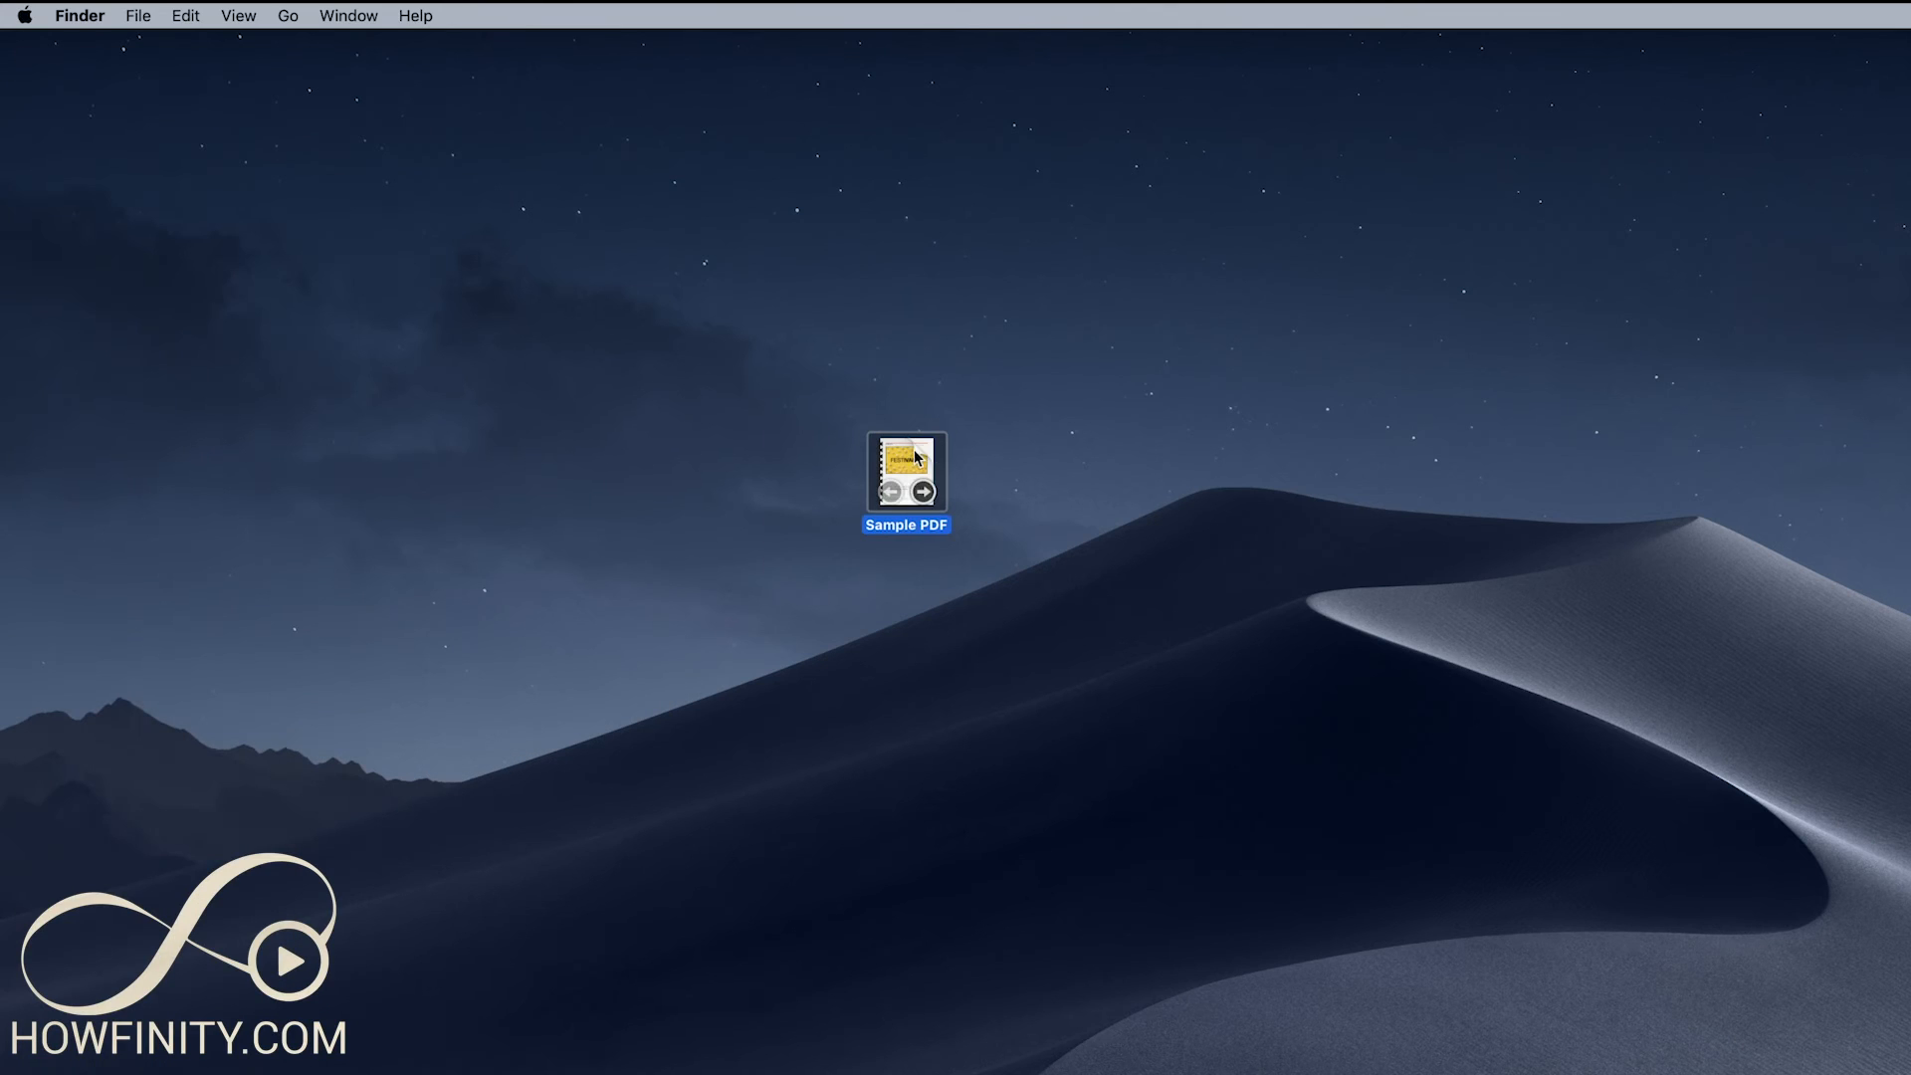
pyautogui.rightClick(906, 473)
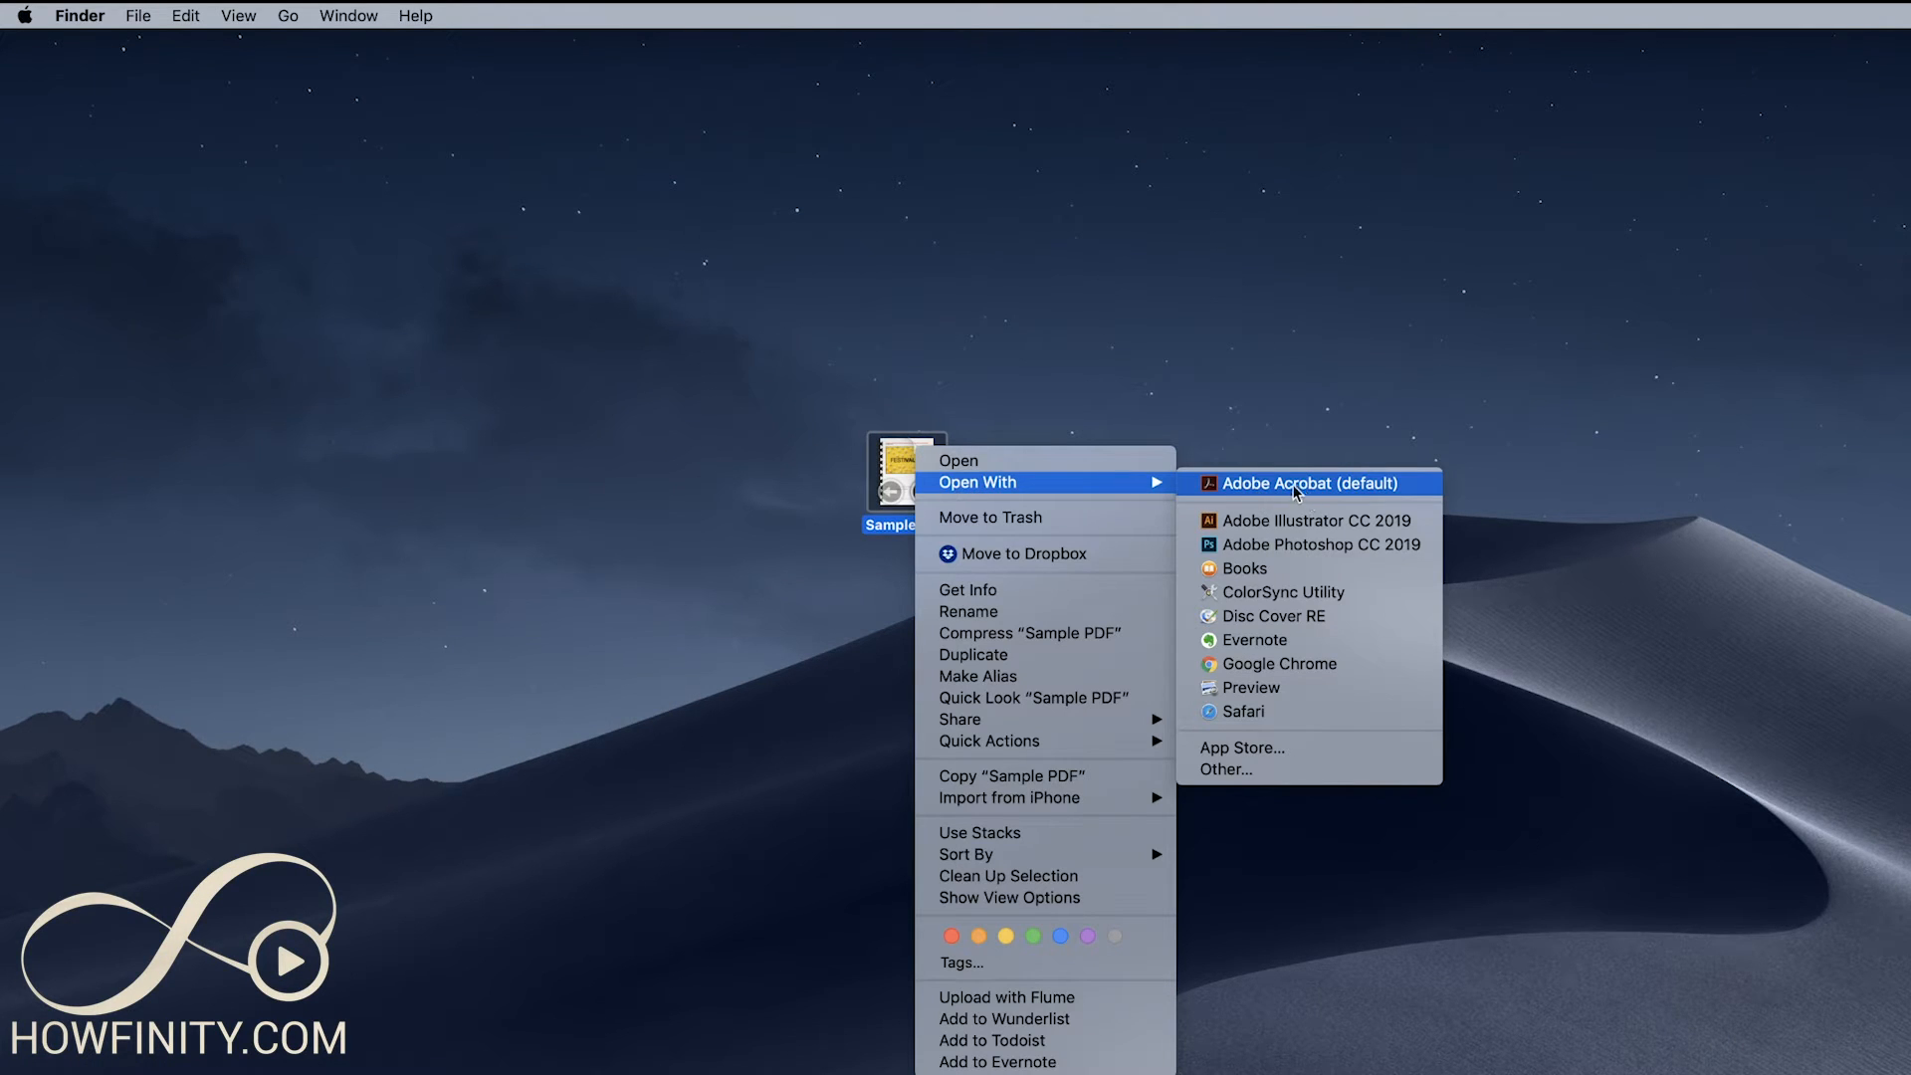
pyautogui.click(1309, 483)
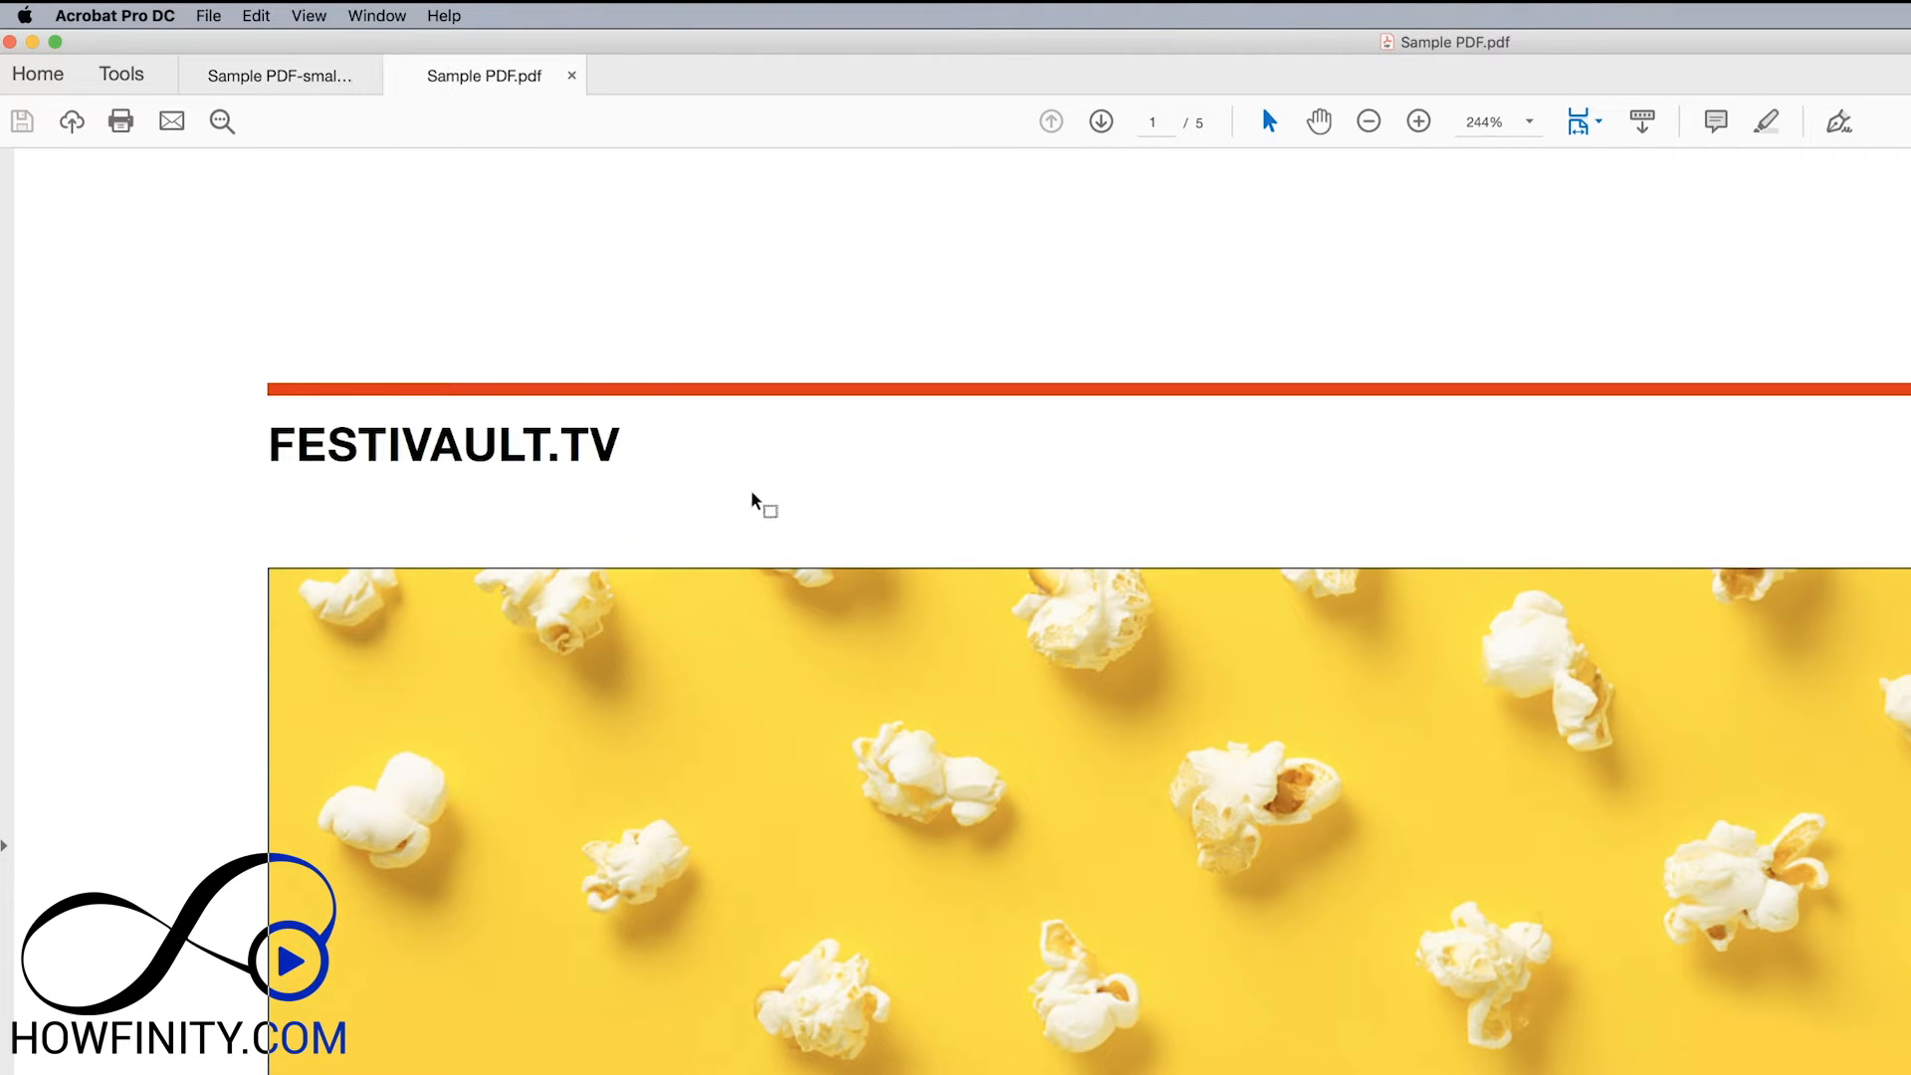
pyautogui.moveTo(727, 550)
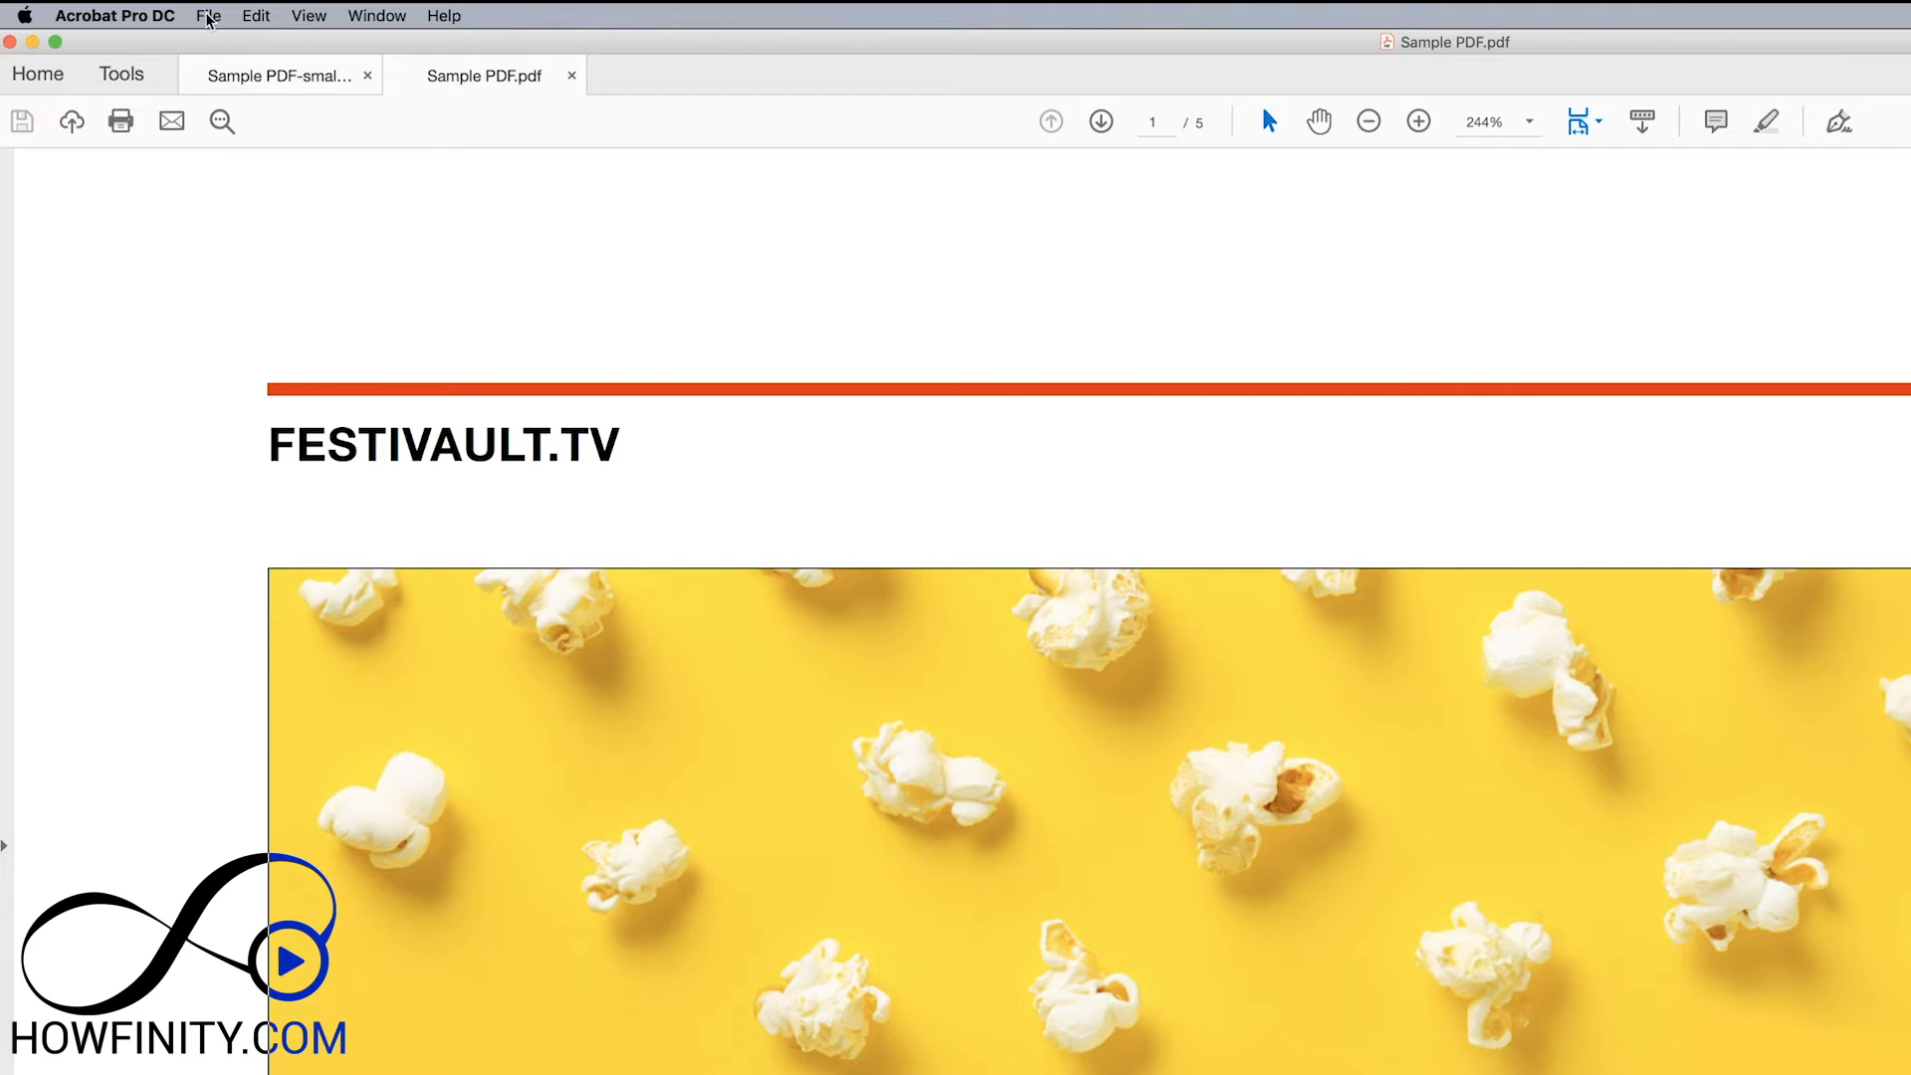
# Step: Save Sample PDF as a Reduced Size PDF named 'Sample PDF-small' on the desktop
pyautogui.click(207, 16)
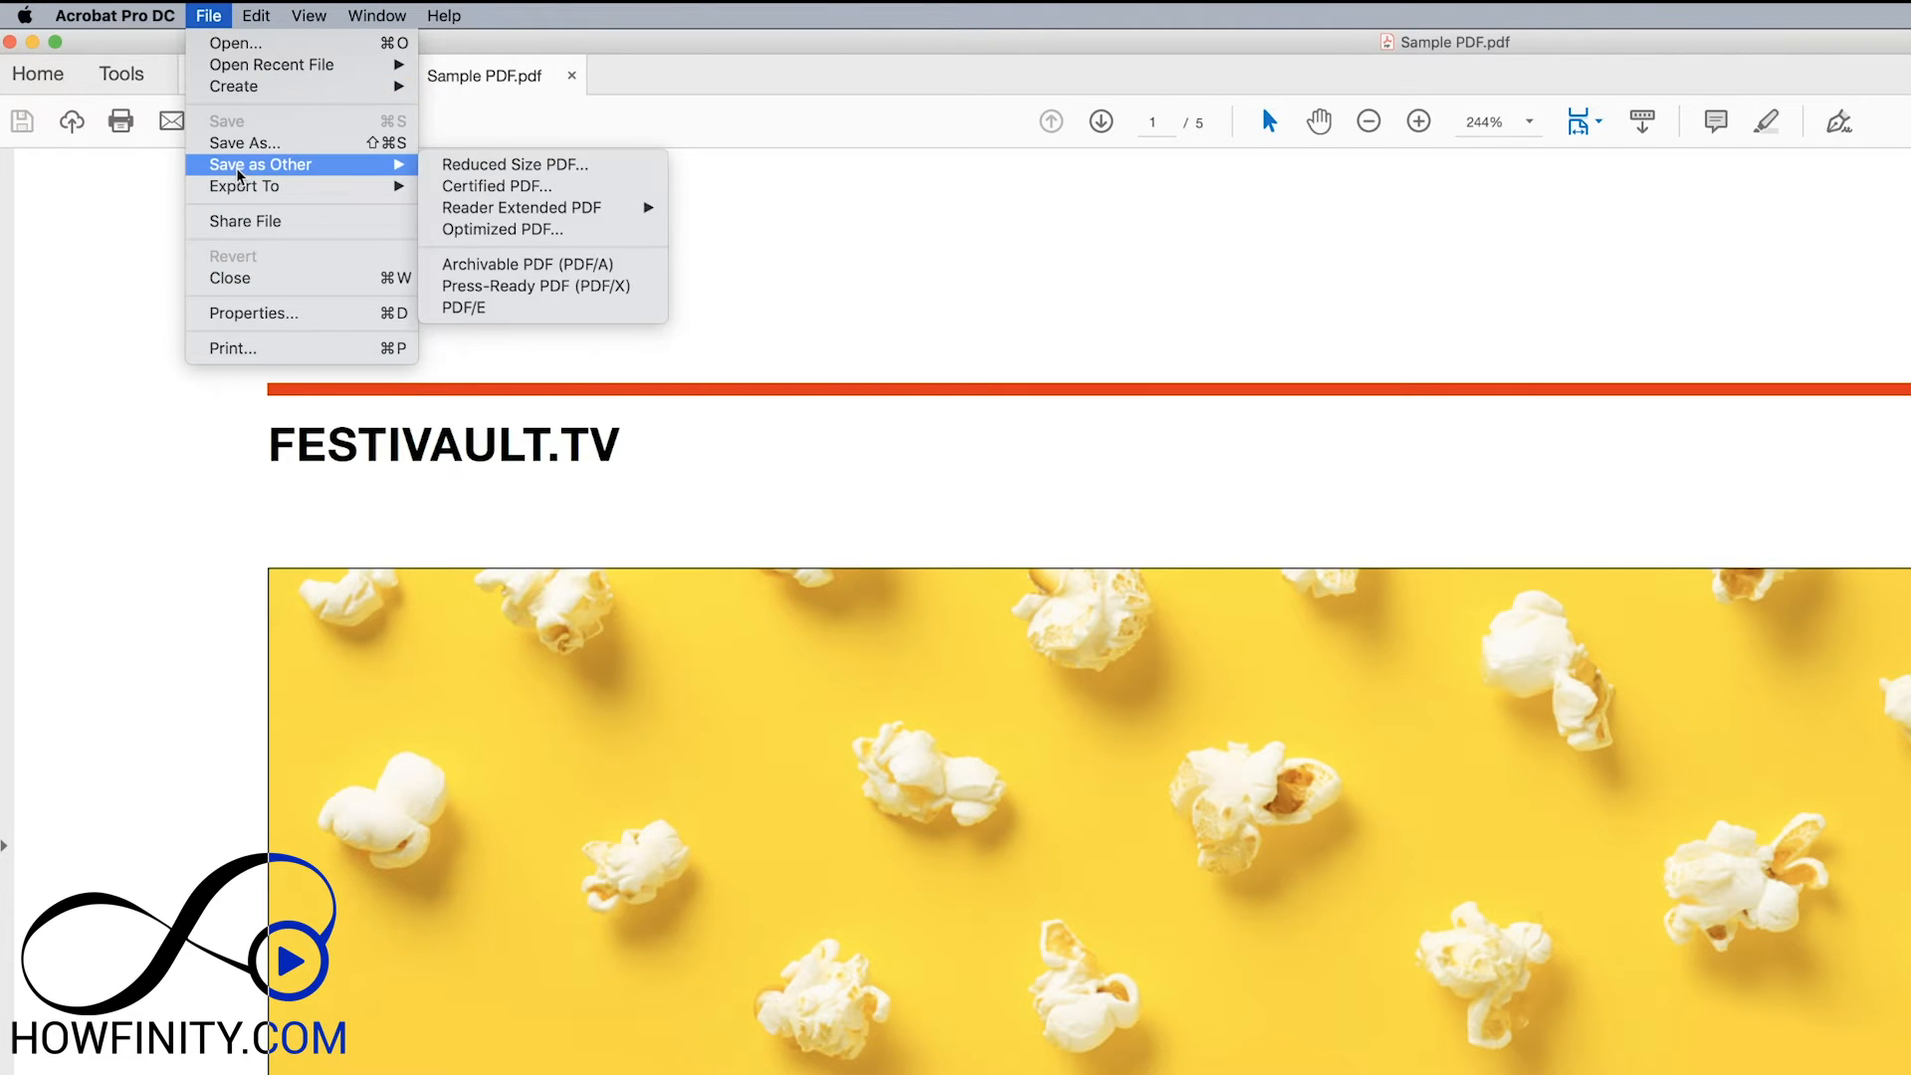
pyautogui.moveTo(513, 165)
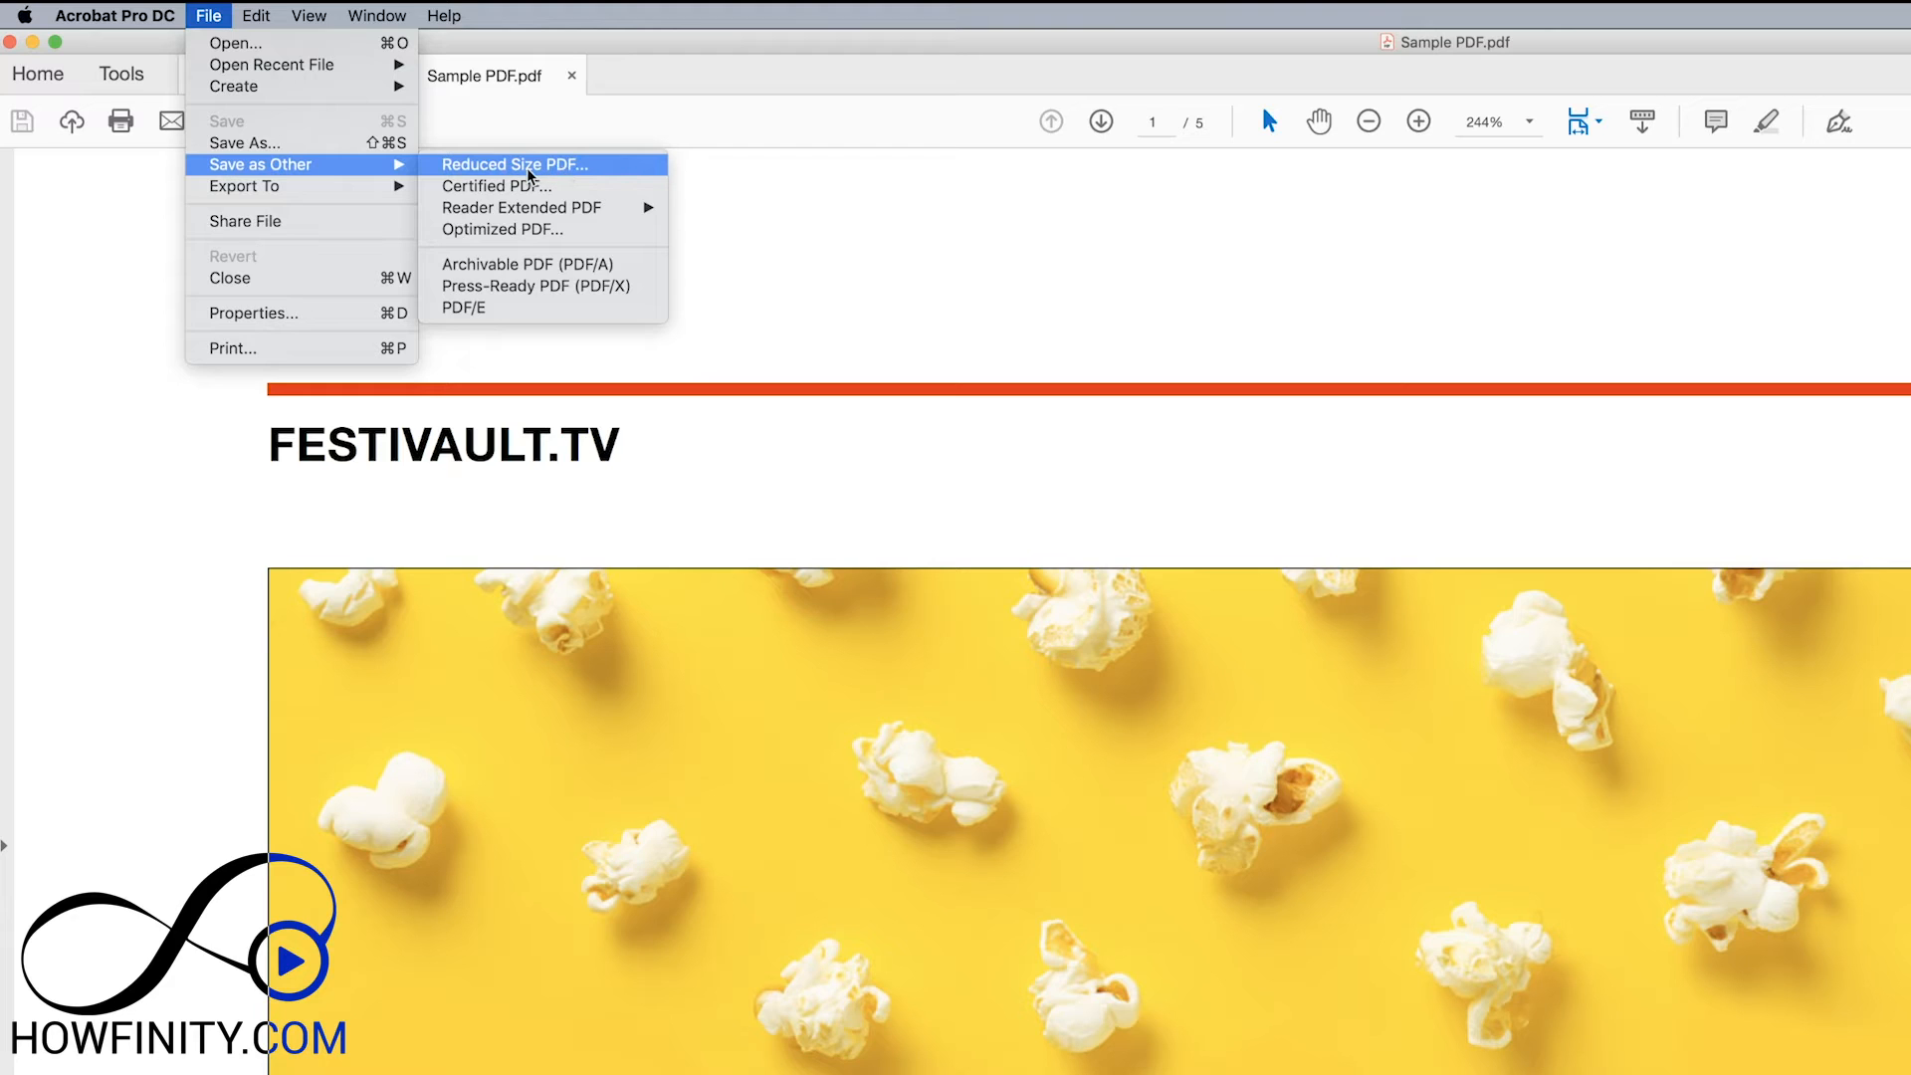
pyautogui.click(514, 164)
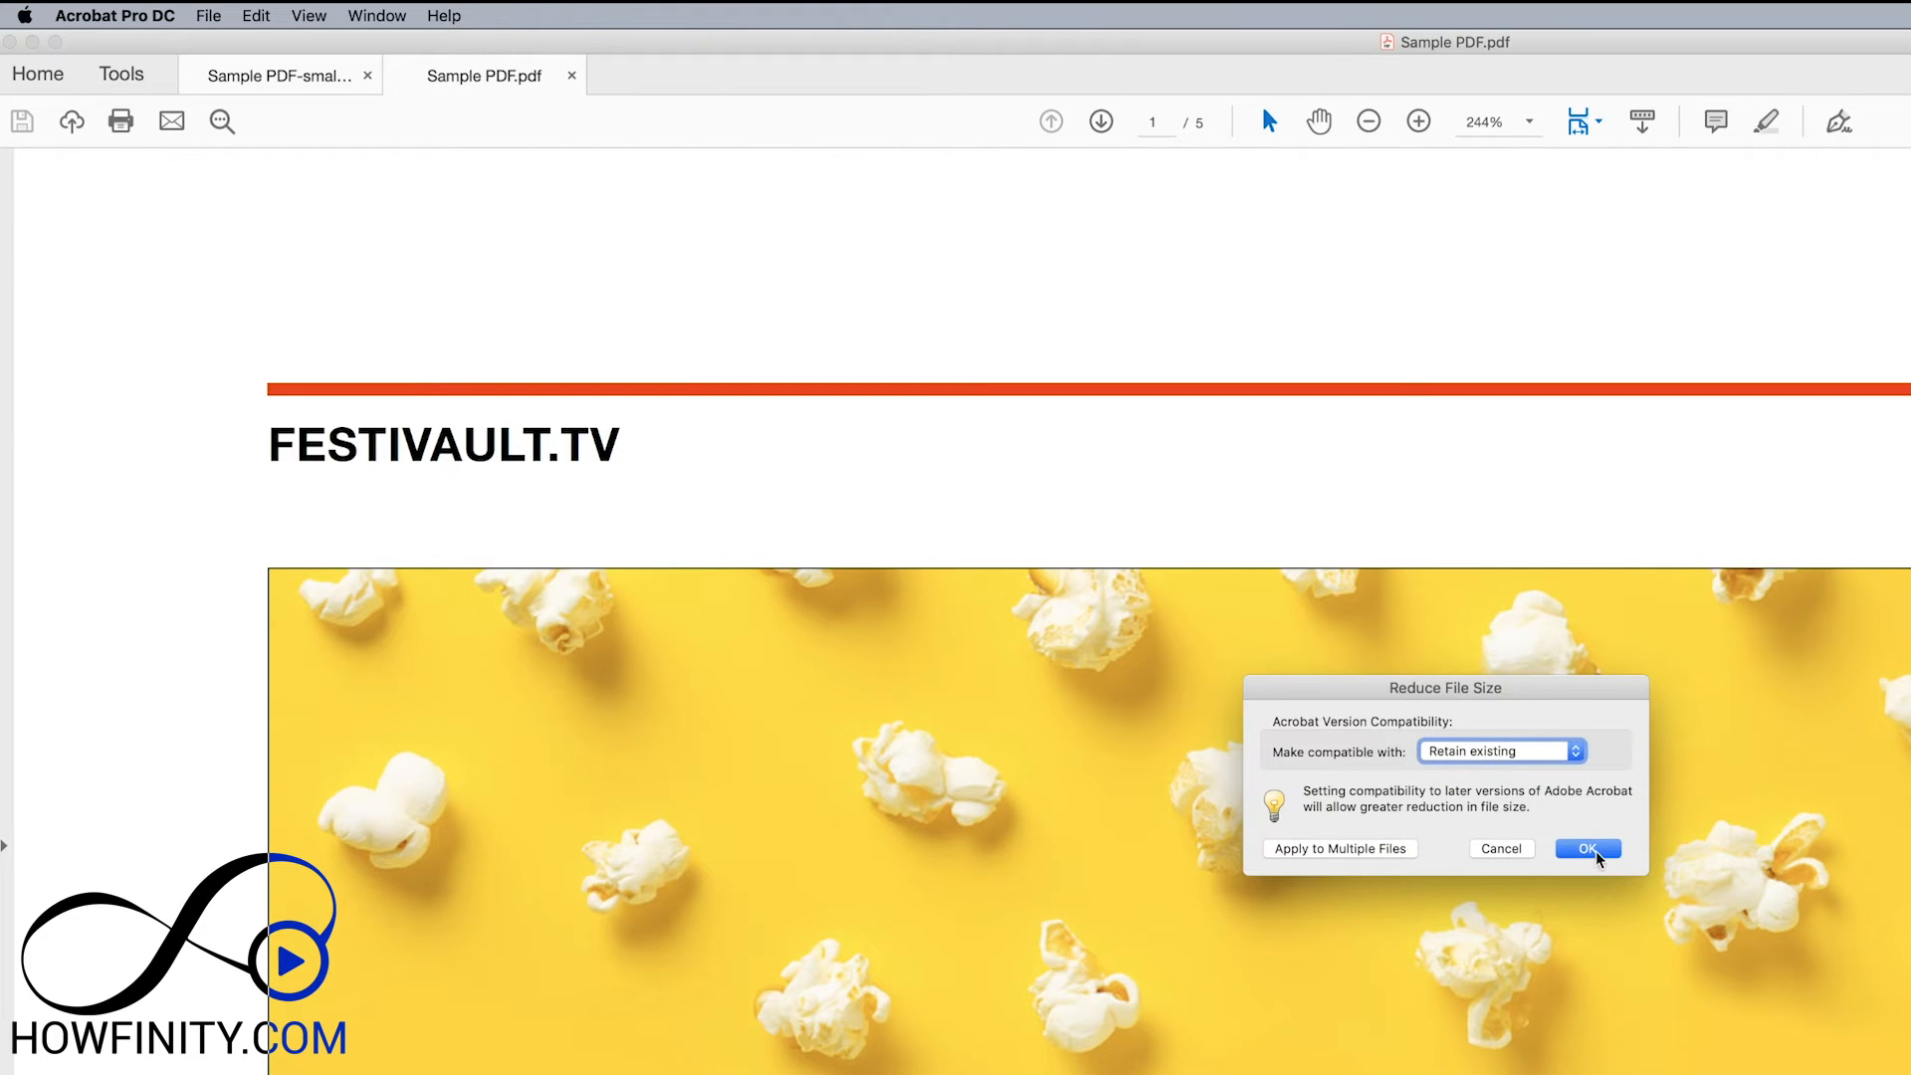
pyautogui.click(1585, 848)
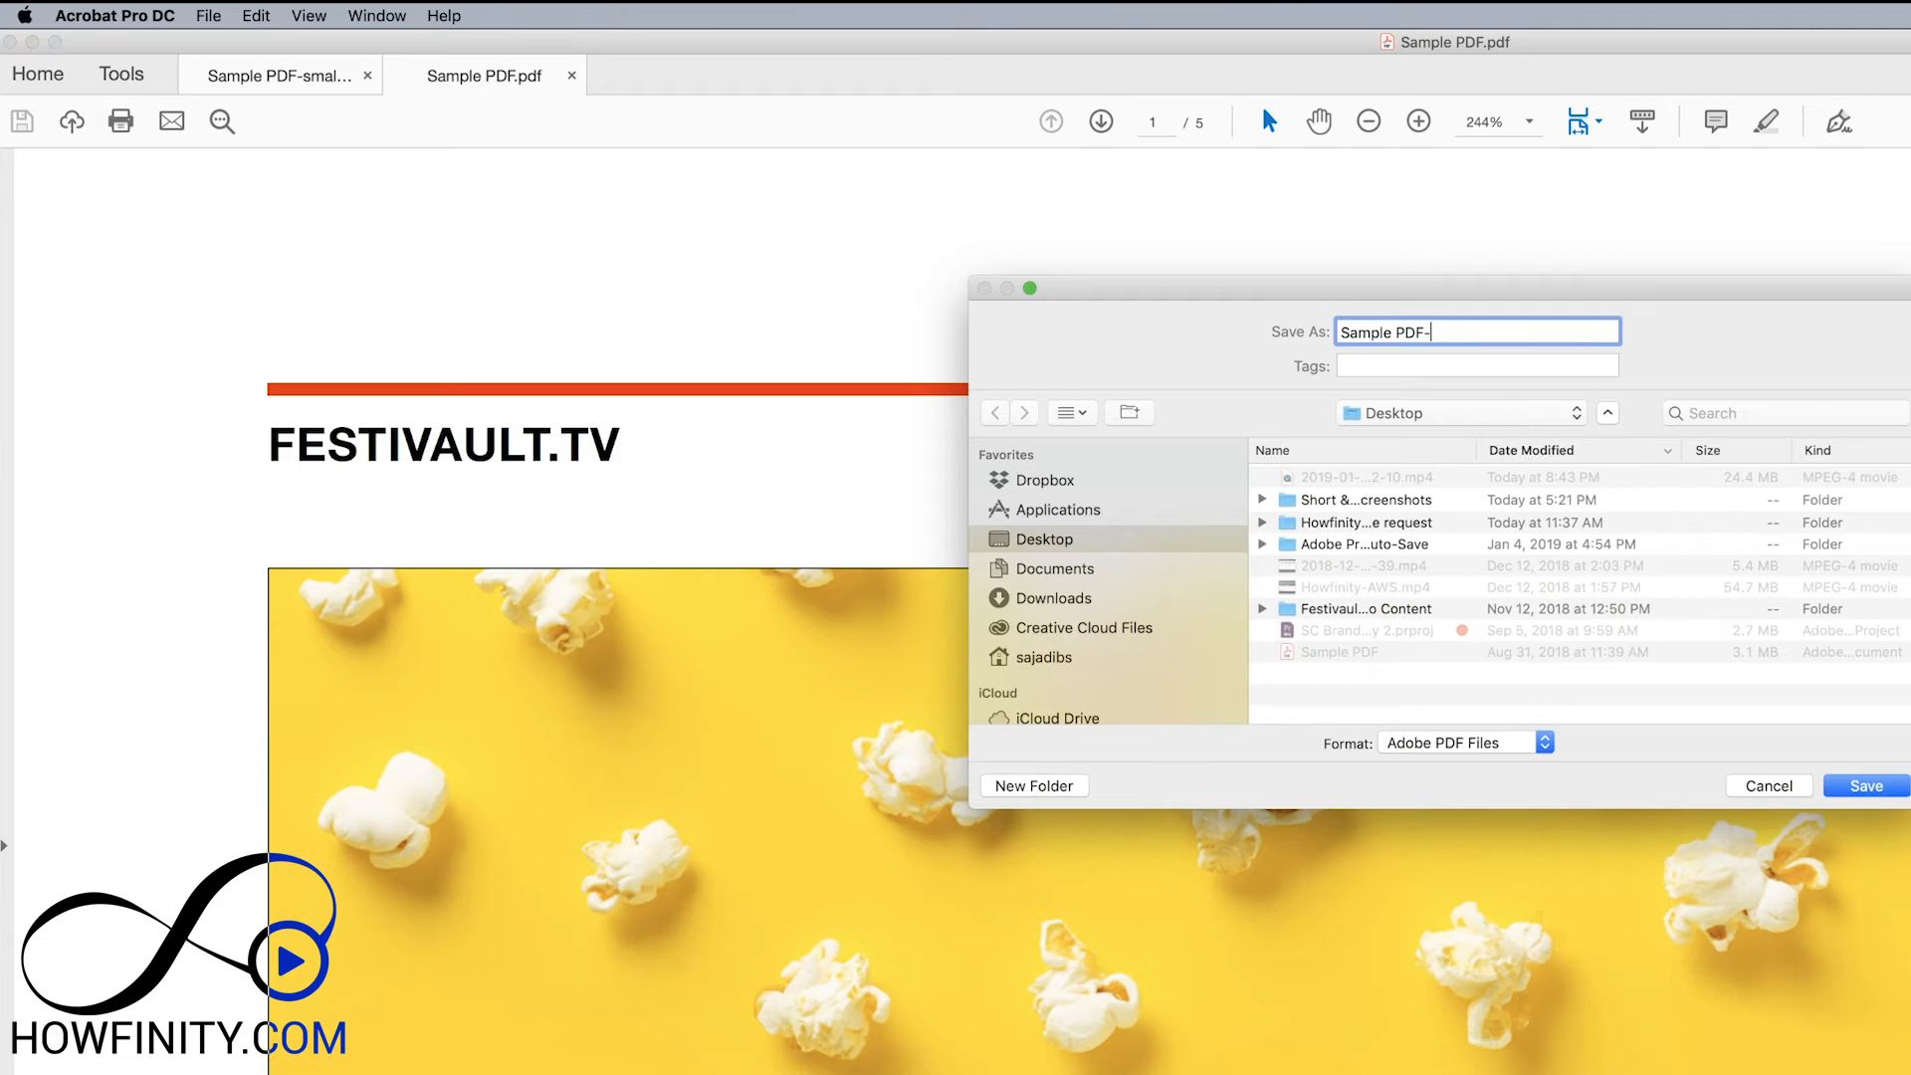
pyautogui.write('small')
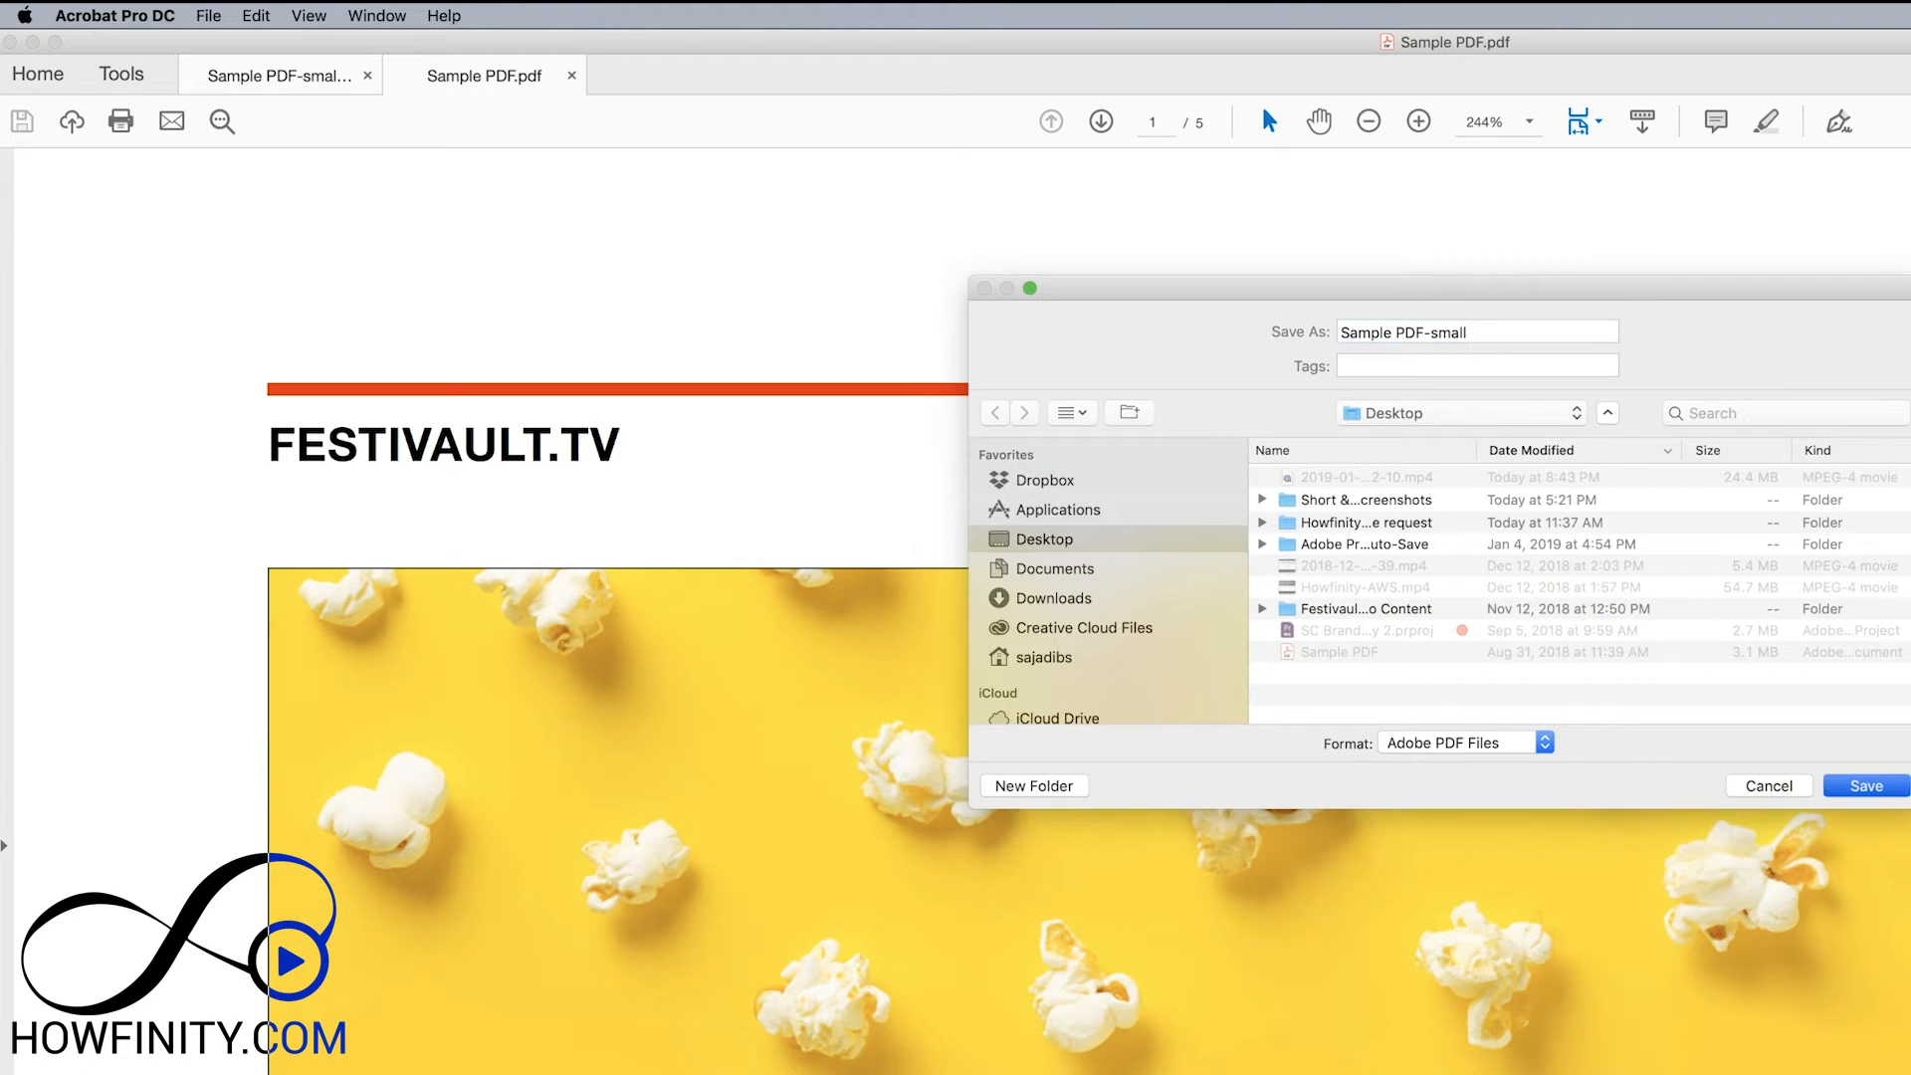
pyautogui.click(1863, 785)
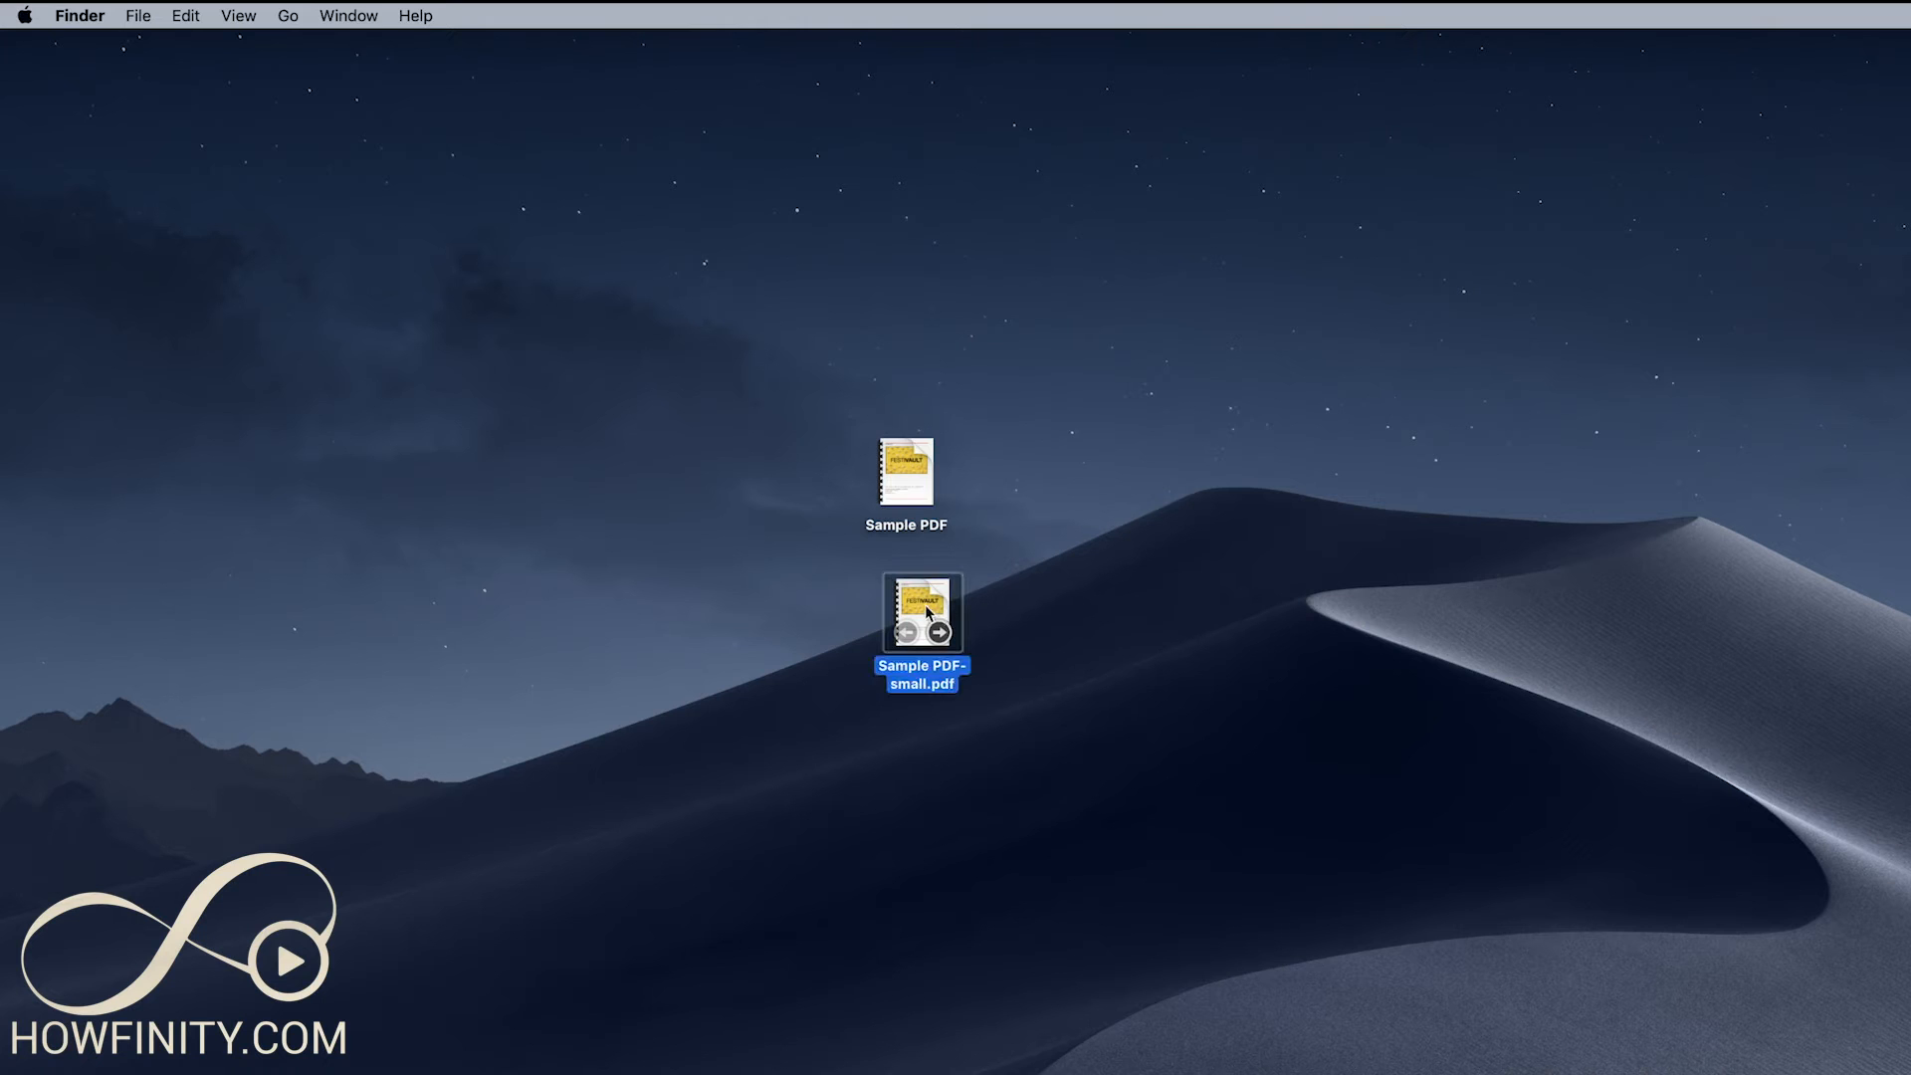
# Step: Select Sample PDF-small.pdf on the desktop and double-click to open it
pyautogui.click(136, 15)
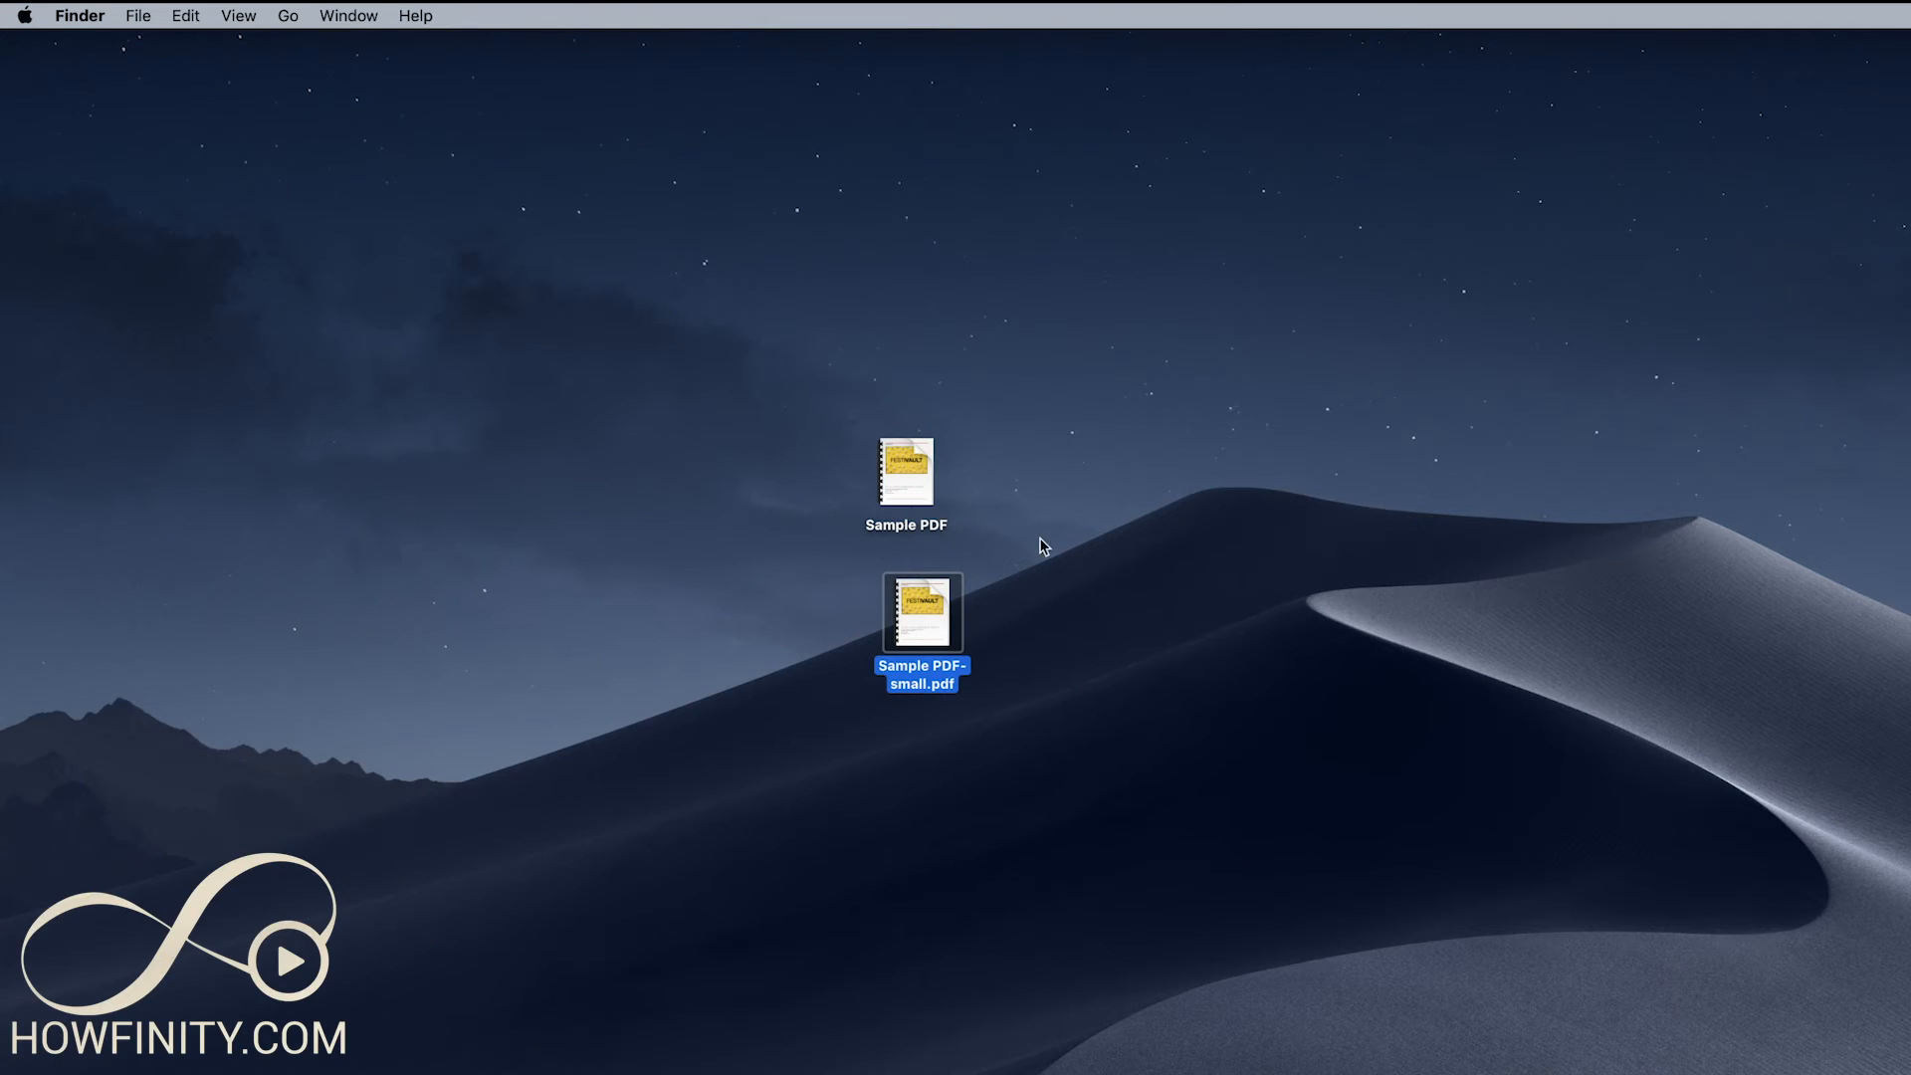
pyautogui.moveTo(935, 585)
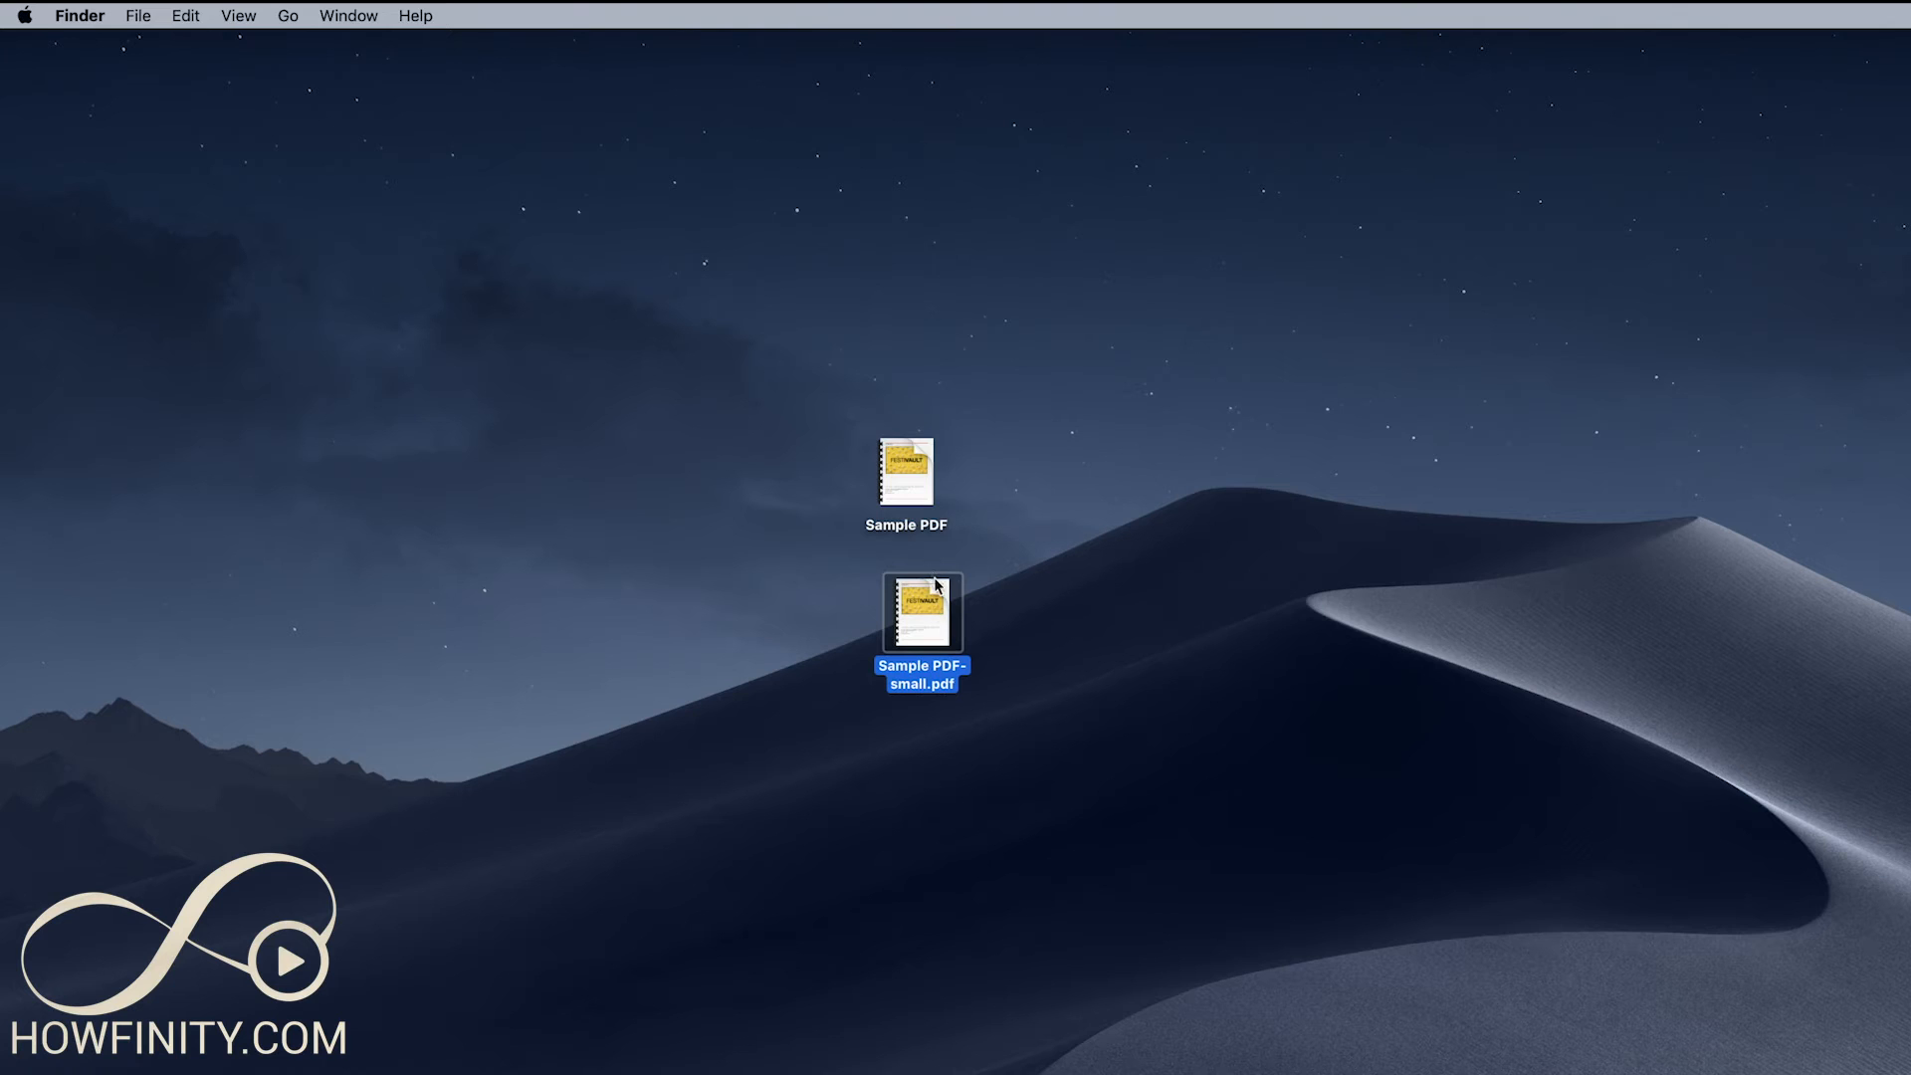
pyautogui.doubleClick(919, 610)
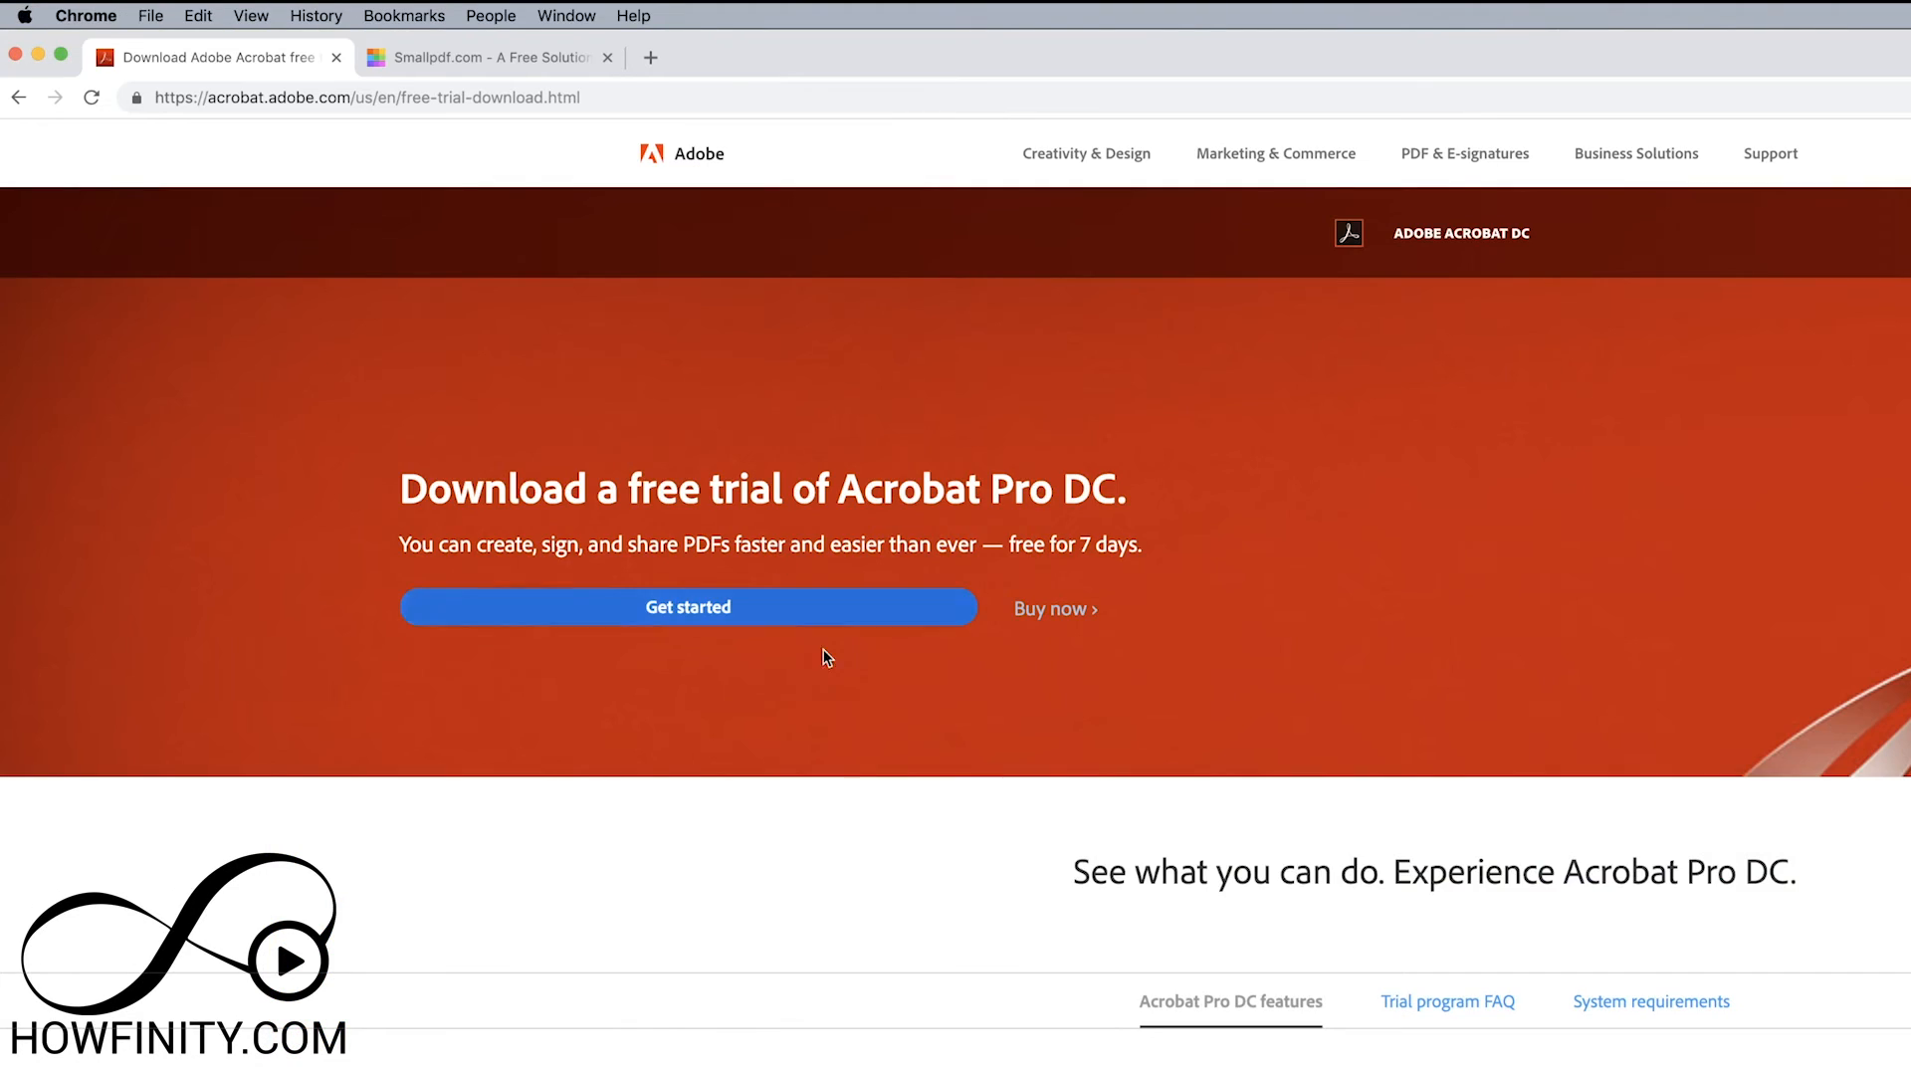
pyautogui.moveTo(1124, 531)
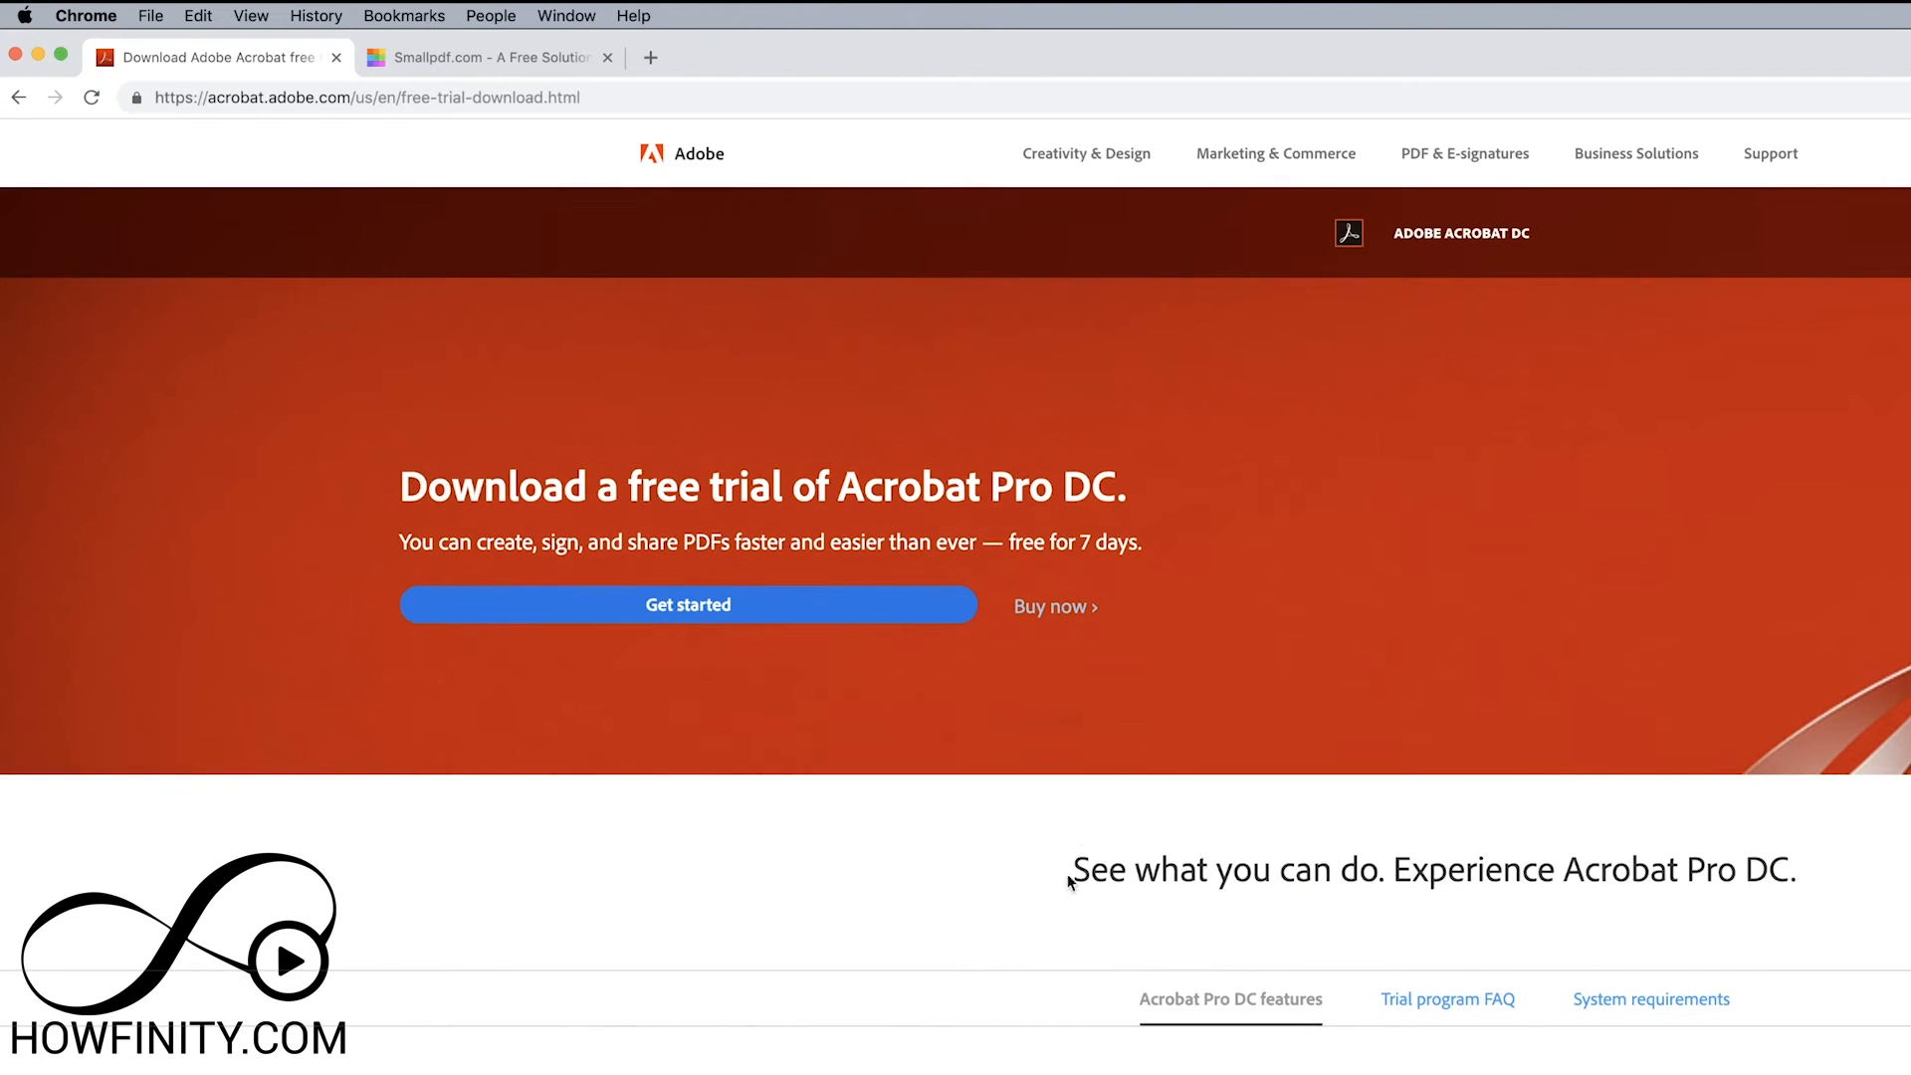
pyautogui.moveTo(1044, 821)
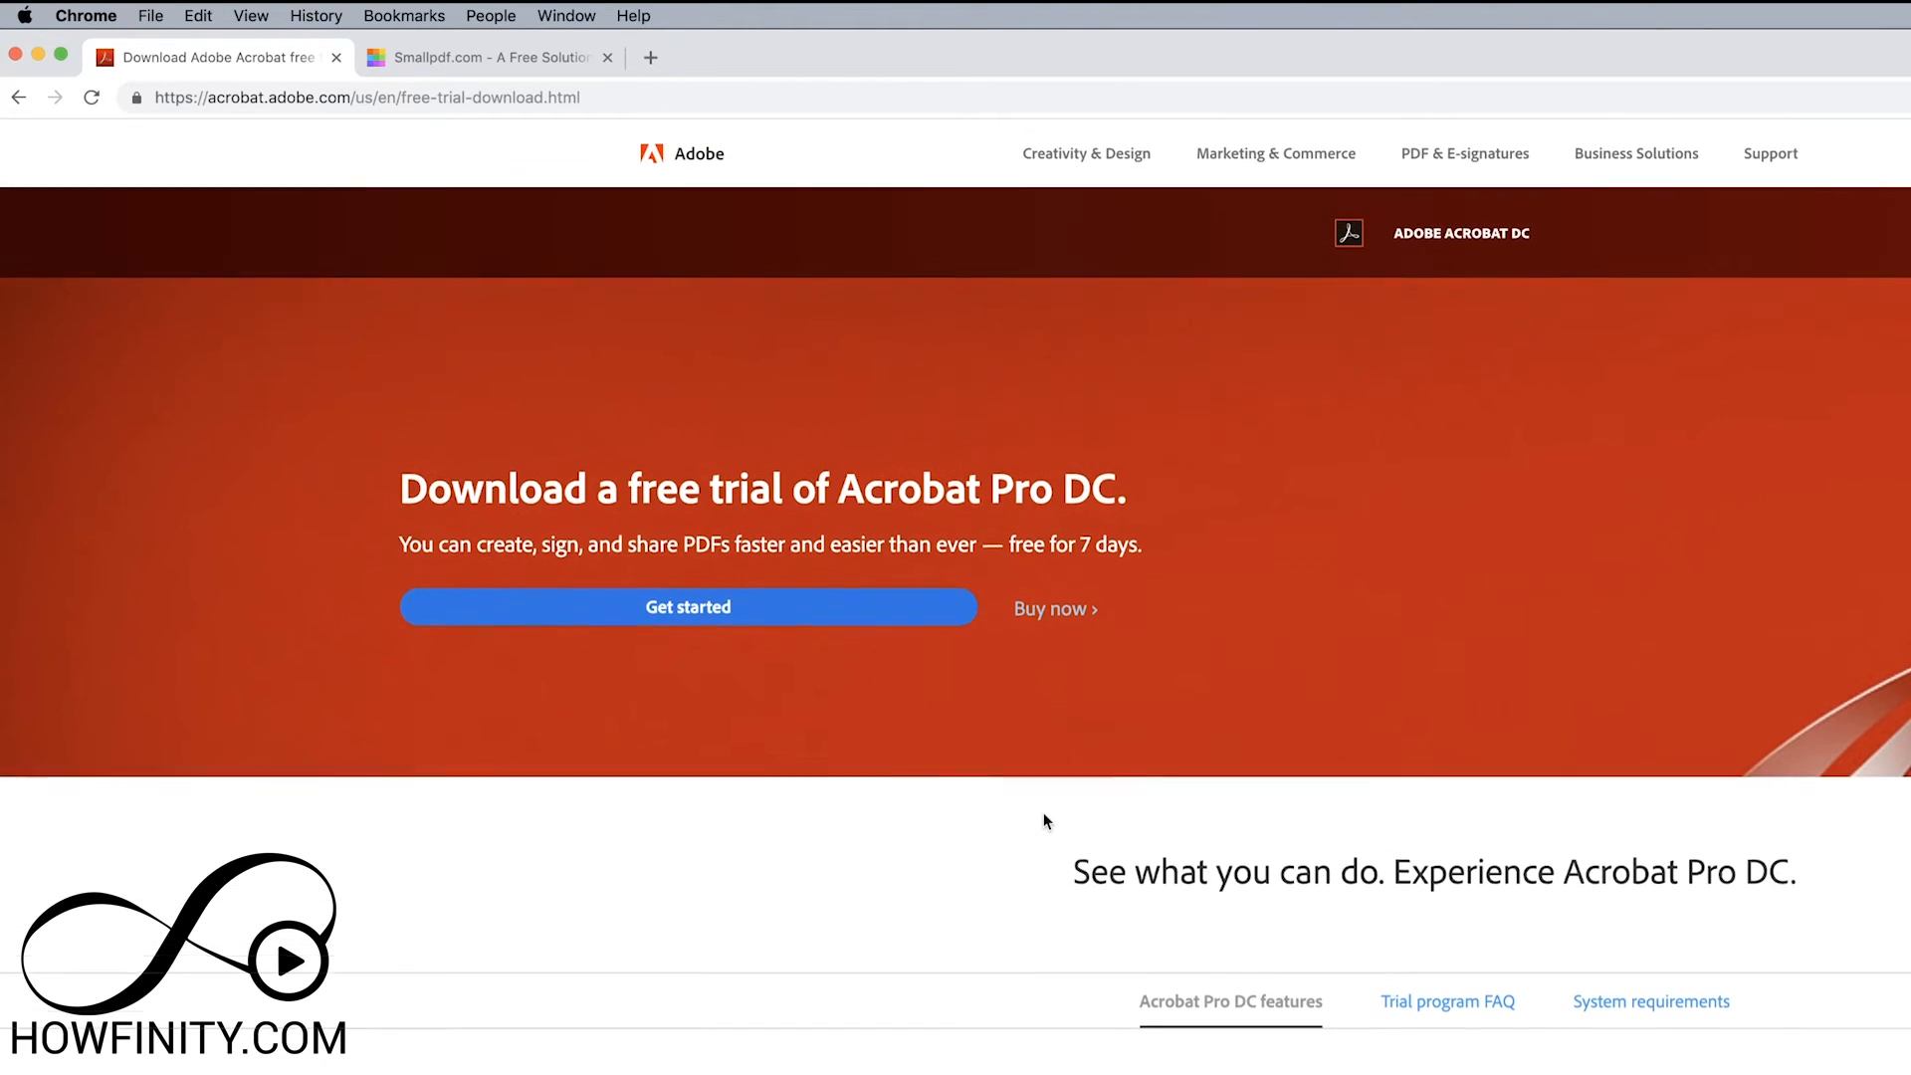
# Step: View Adobe's Acrobat plans and pricing page, then bring up the Smallpdf home page
pyautogui.click(1049, 608)
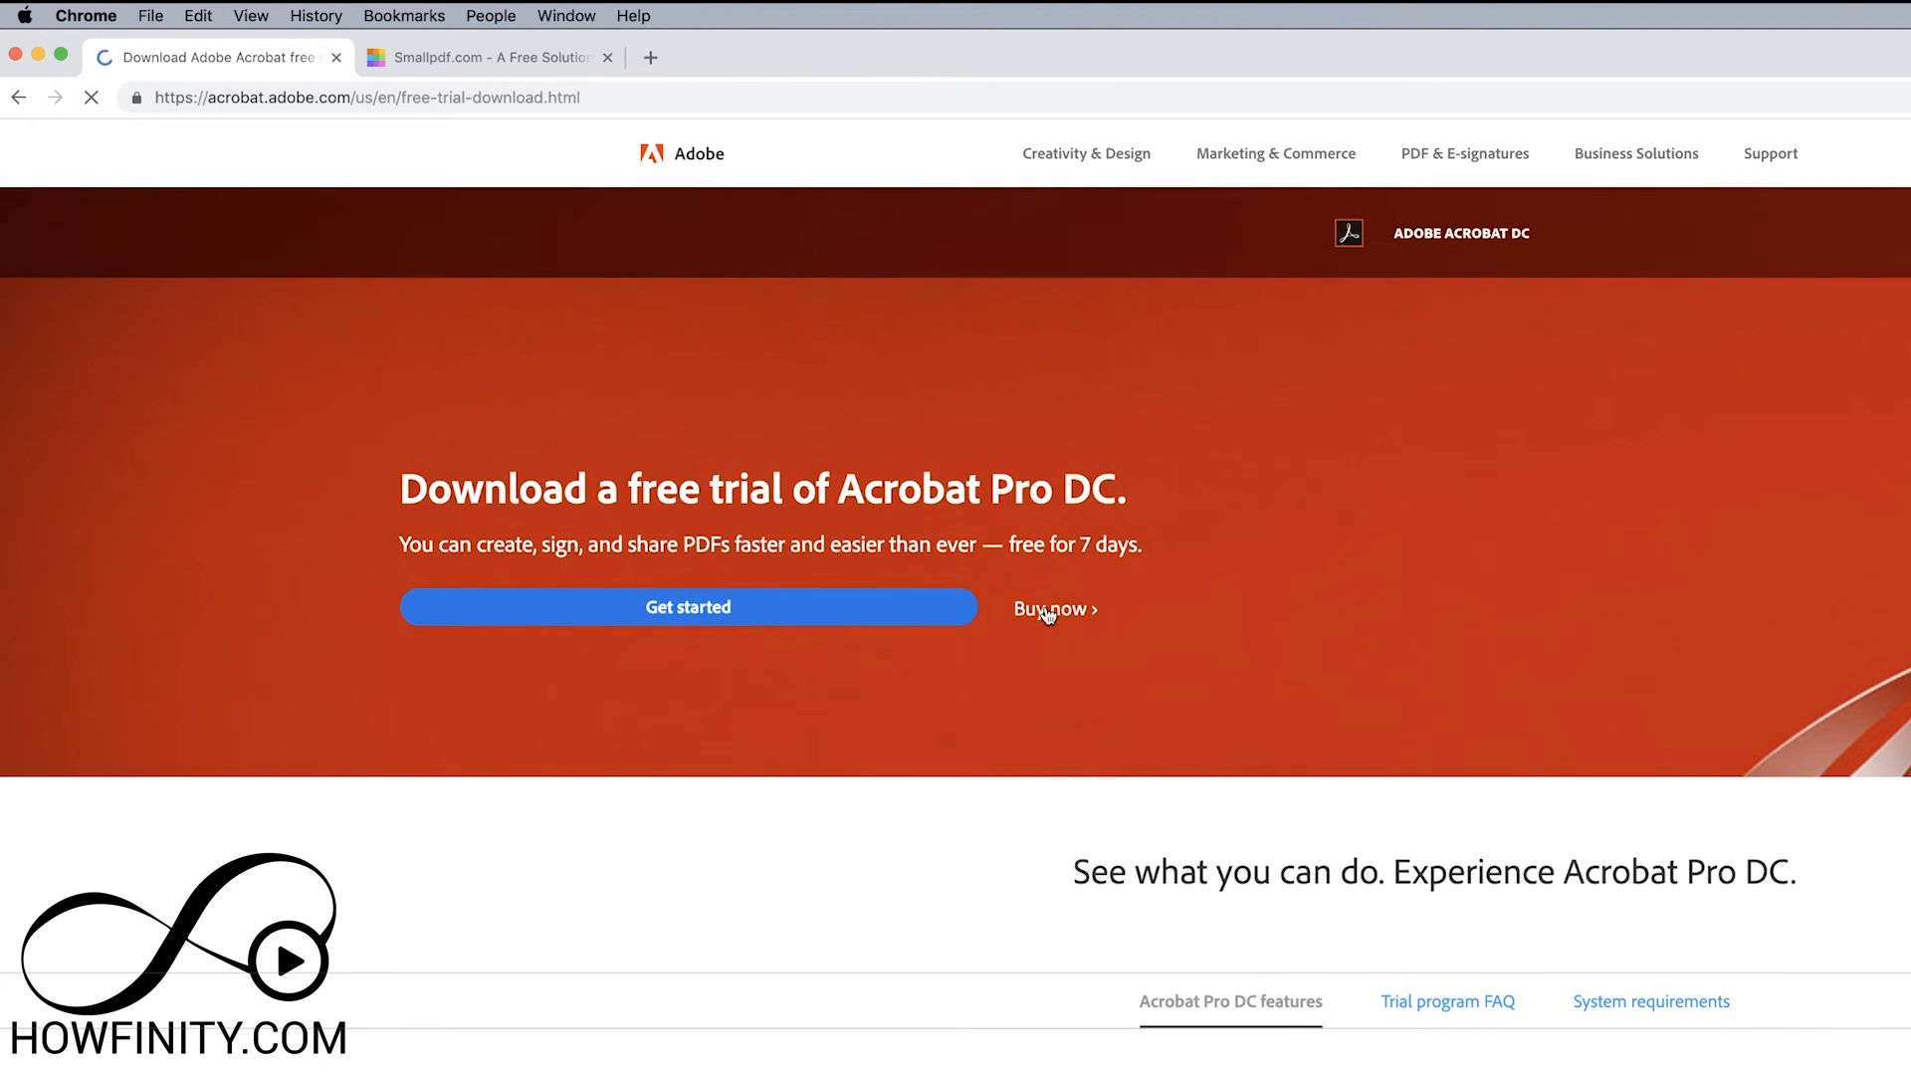
pyautogui.click(1050, 609)
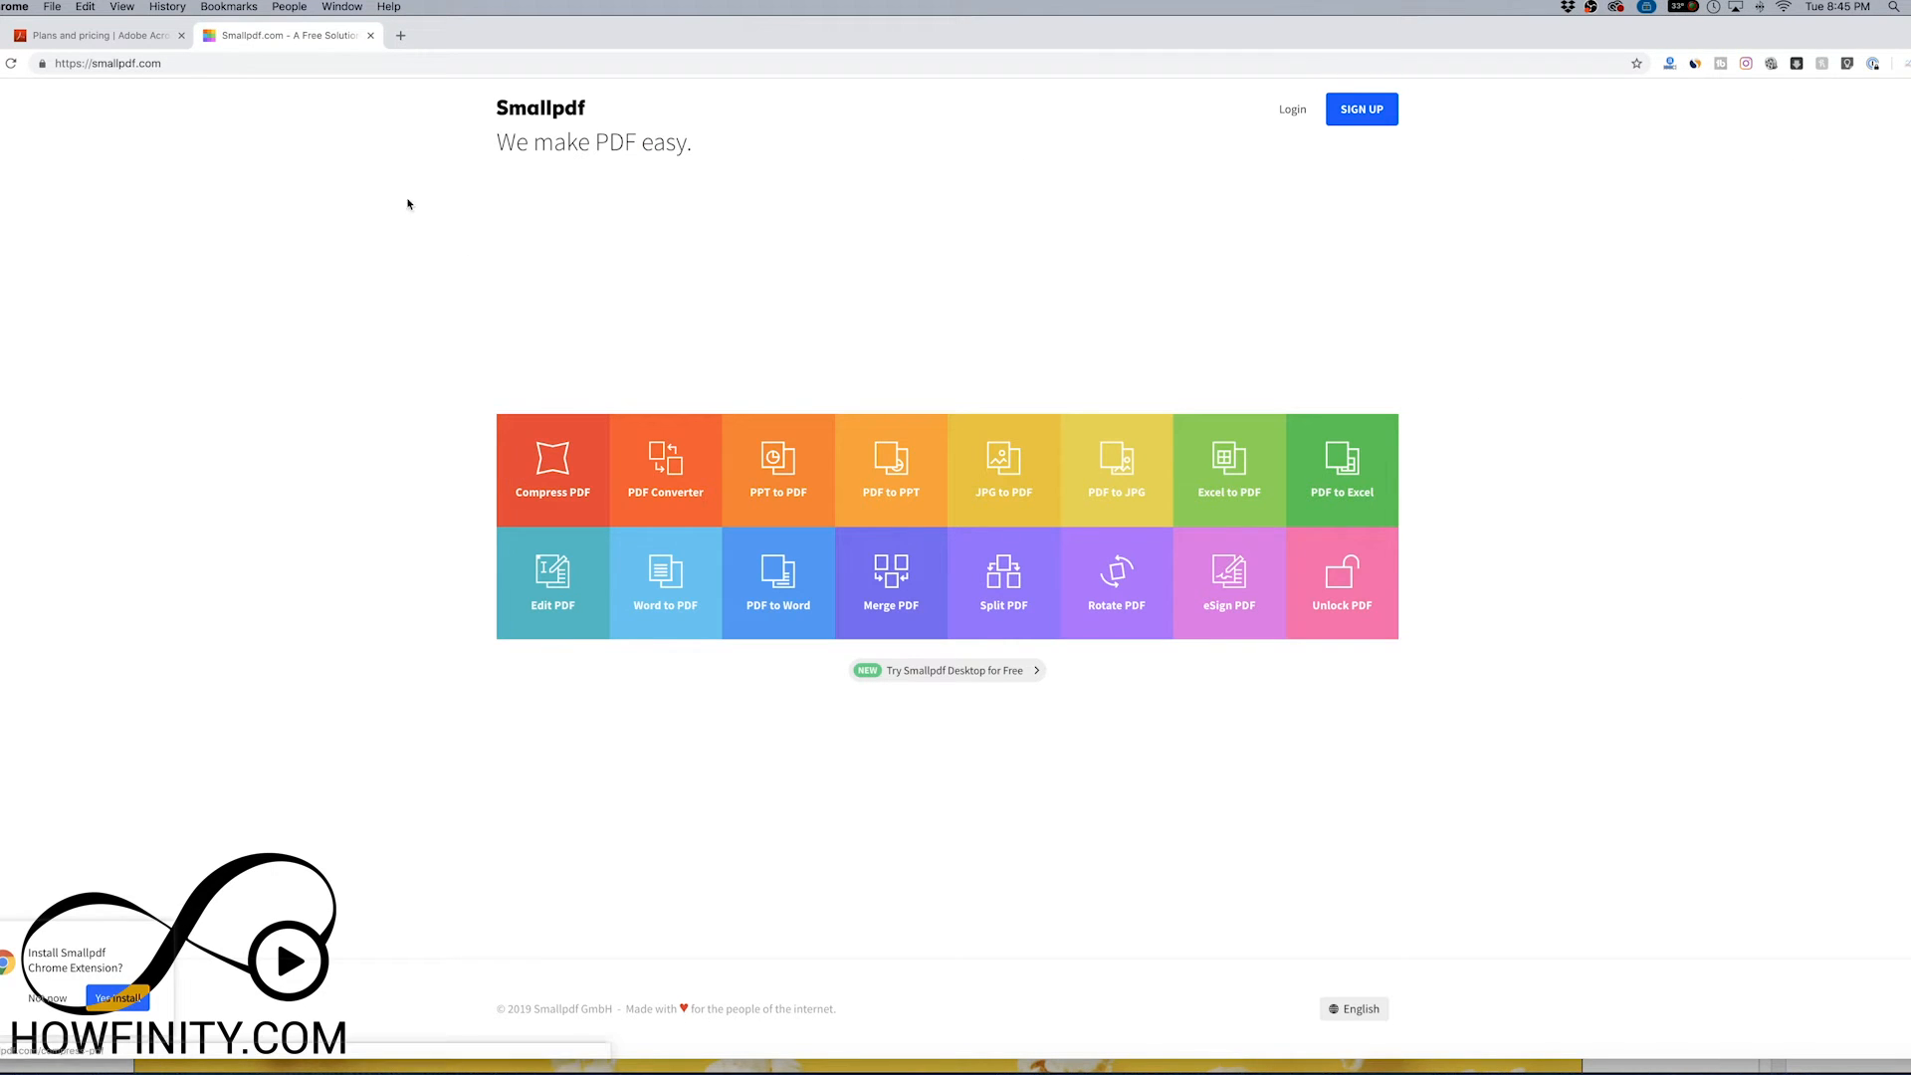
# Step: Compress Sample PDF with Smallpdf's Compress PDF tool and drag the result beside the other copies
pyautogui.click(550, 470)
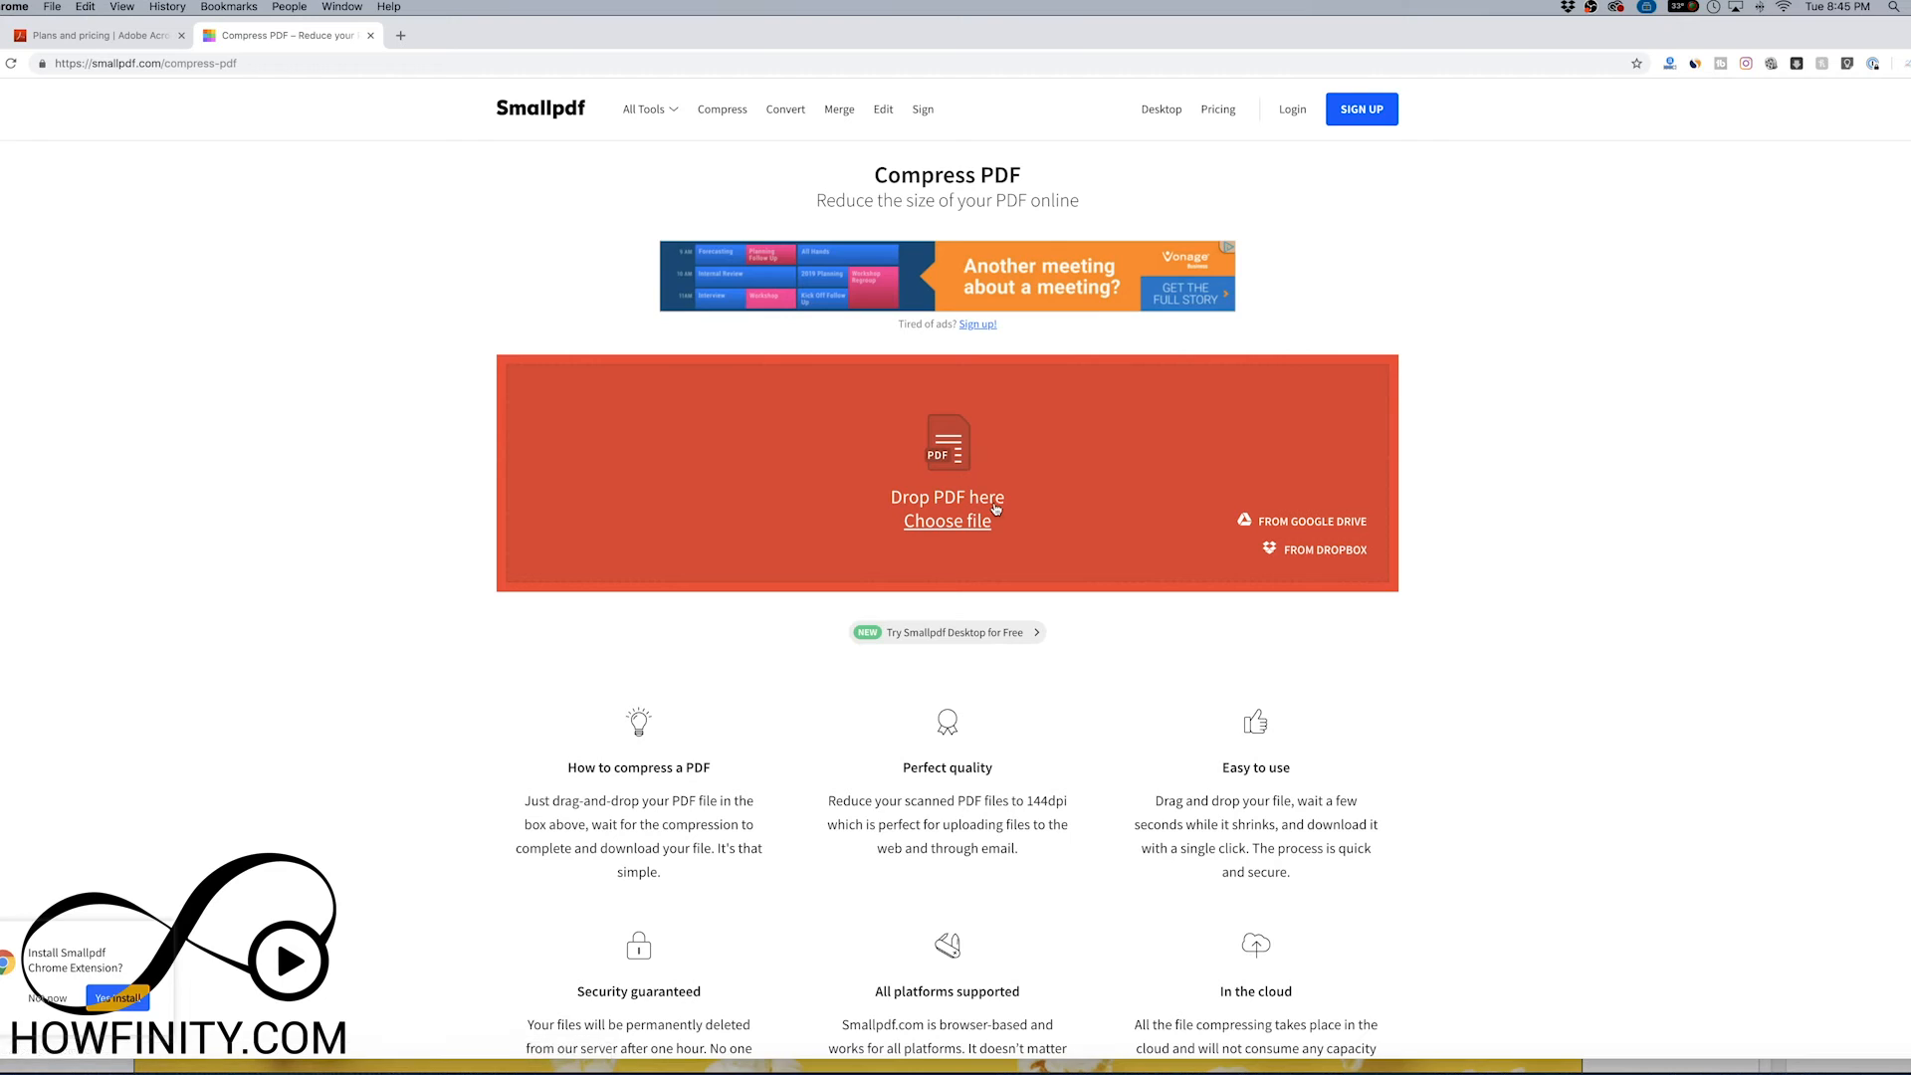
pyautogui.moveTo(807, 549)
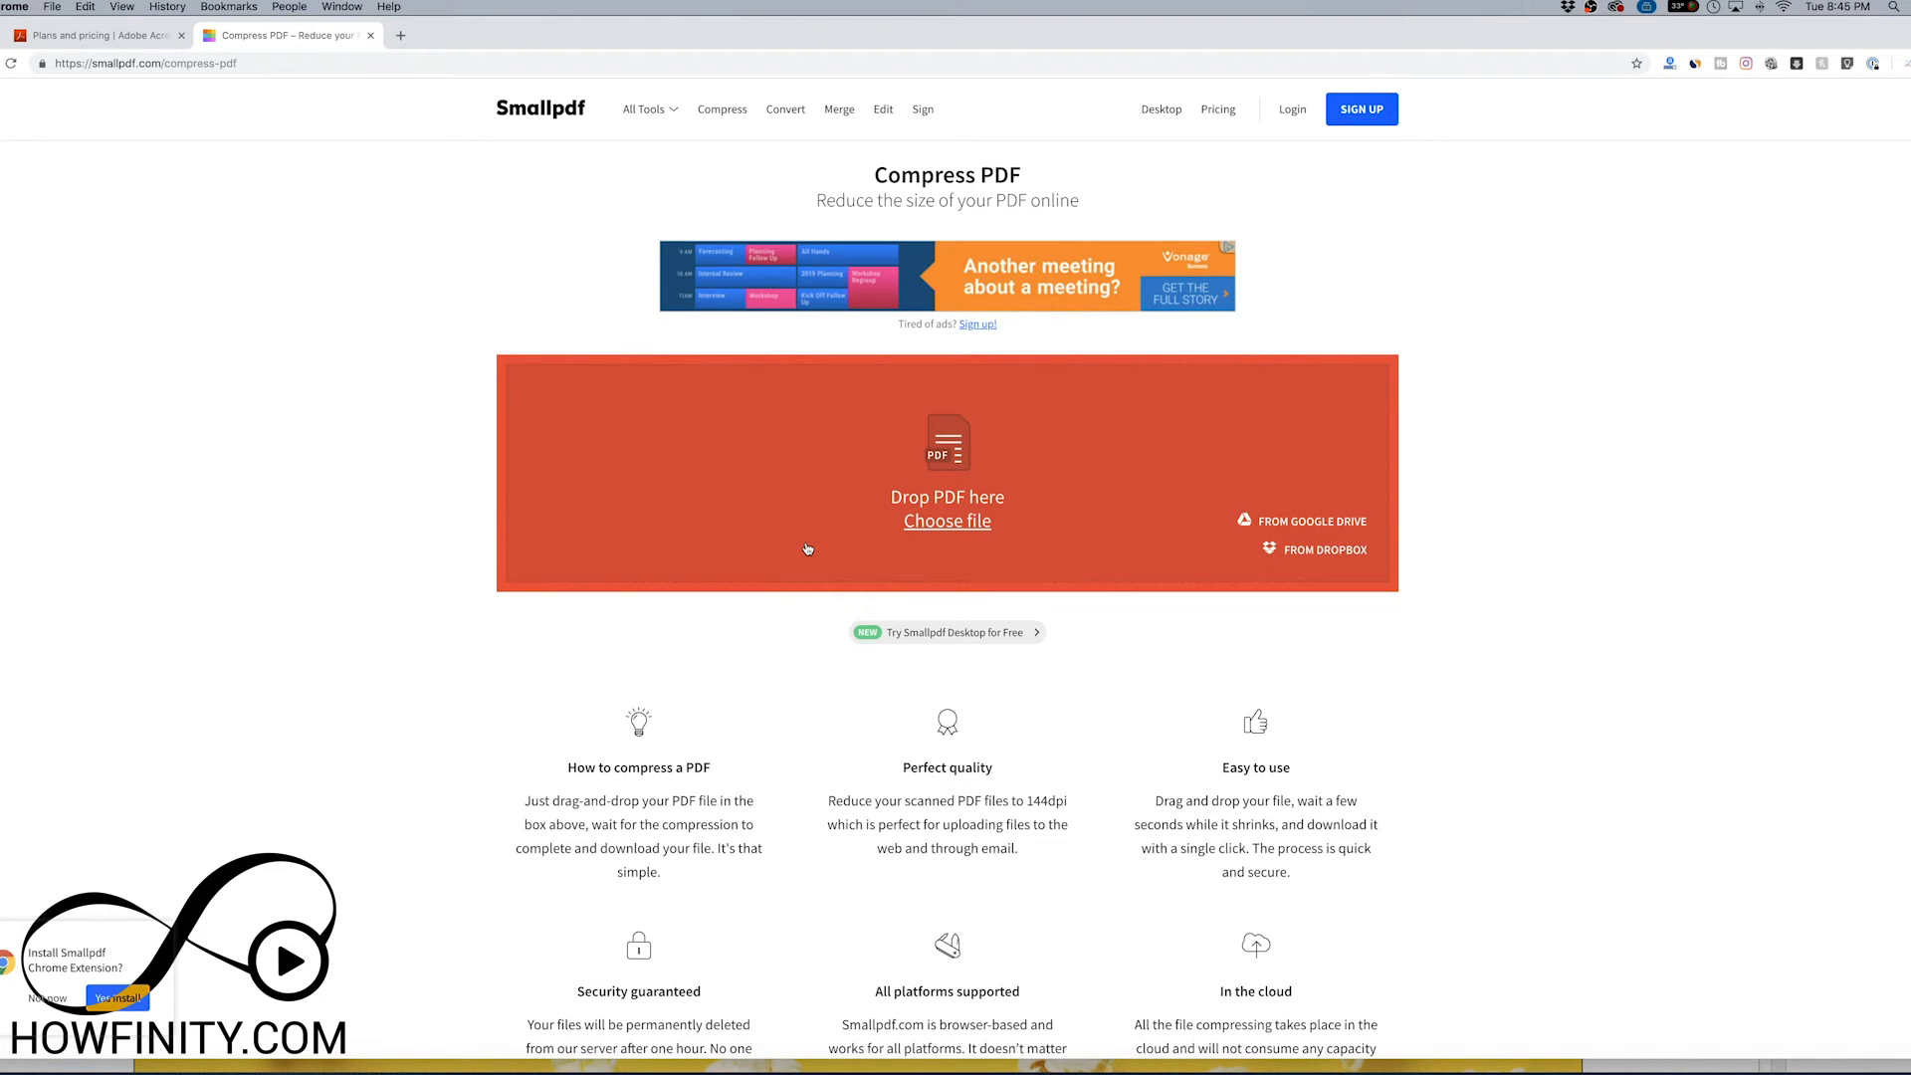
pyautogui.moveTo(635, 685)
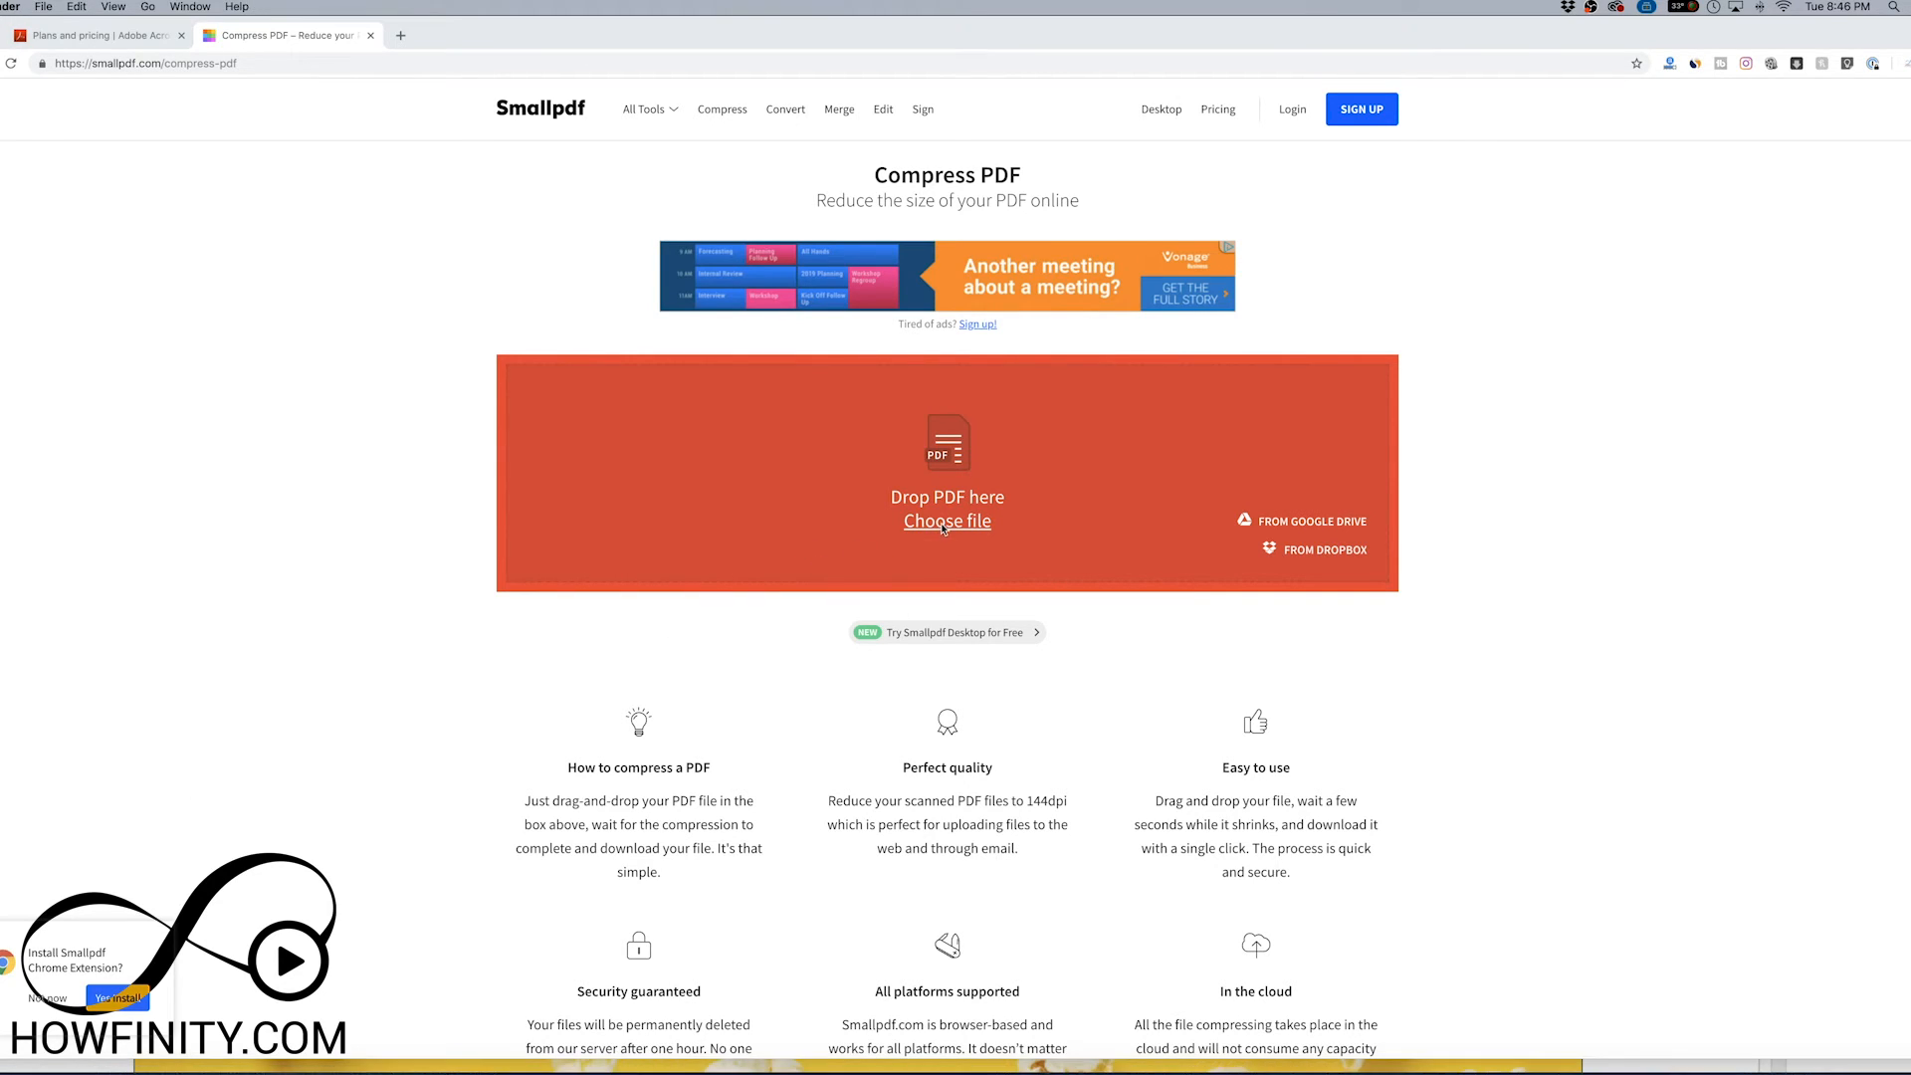
pyautogui.click(947, 521)
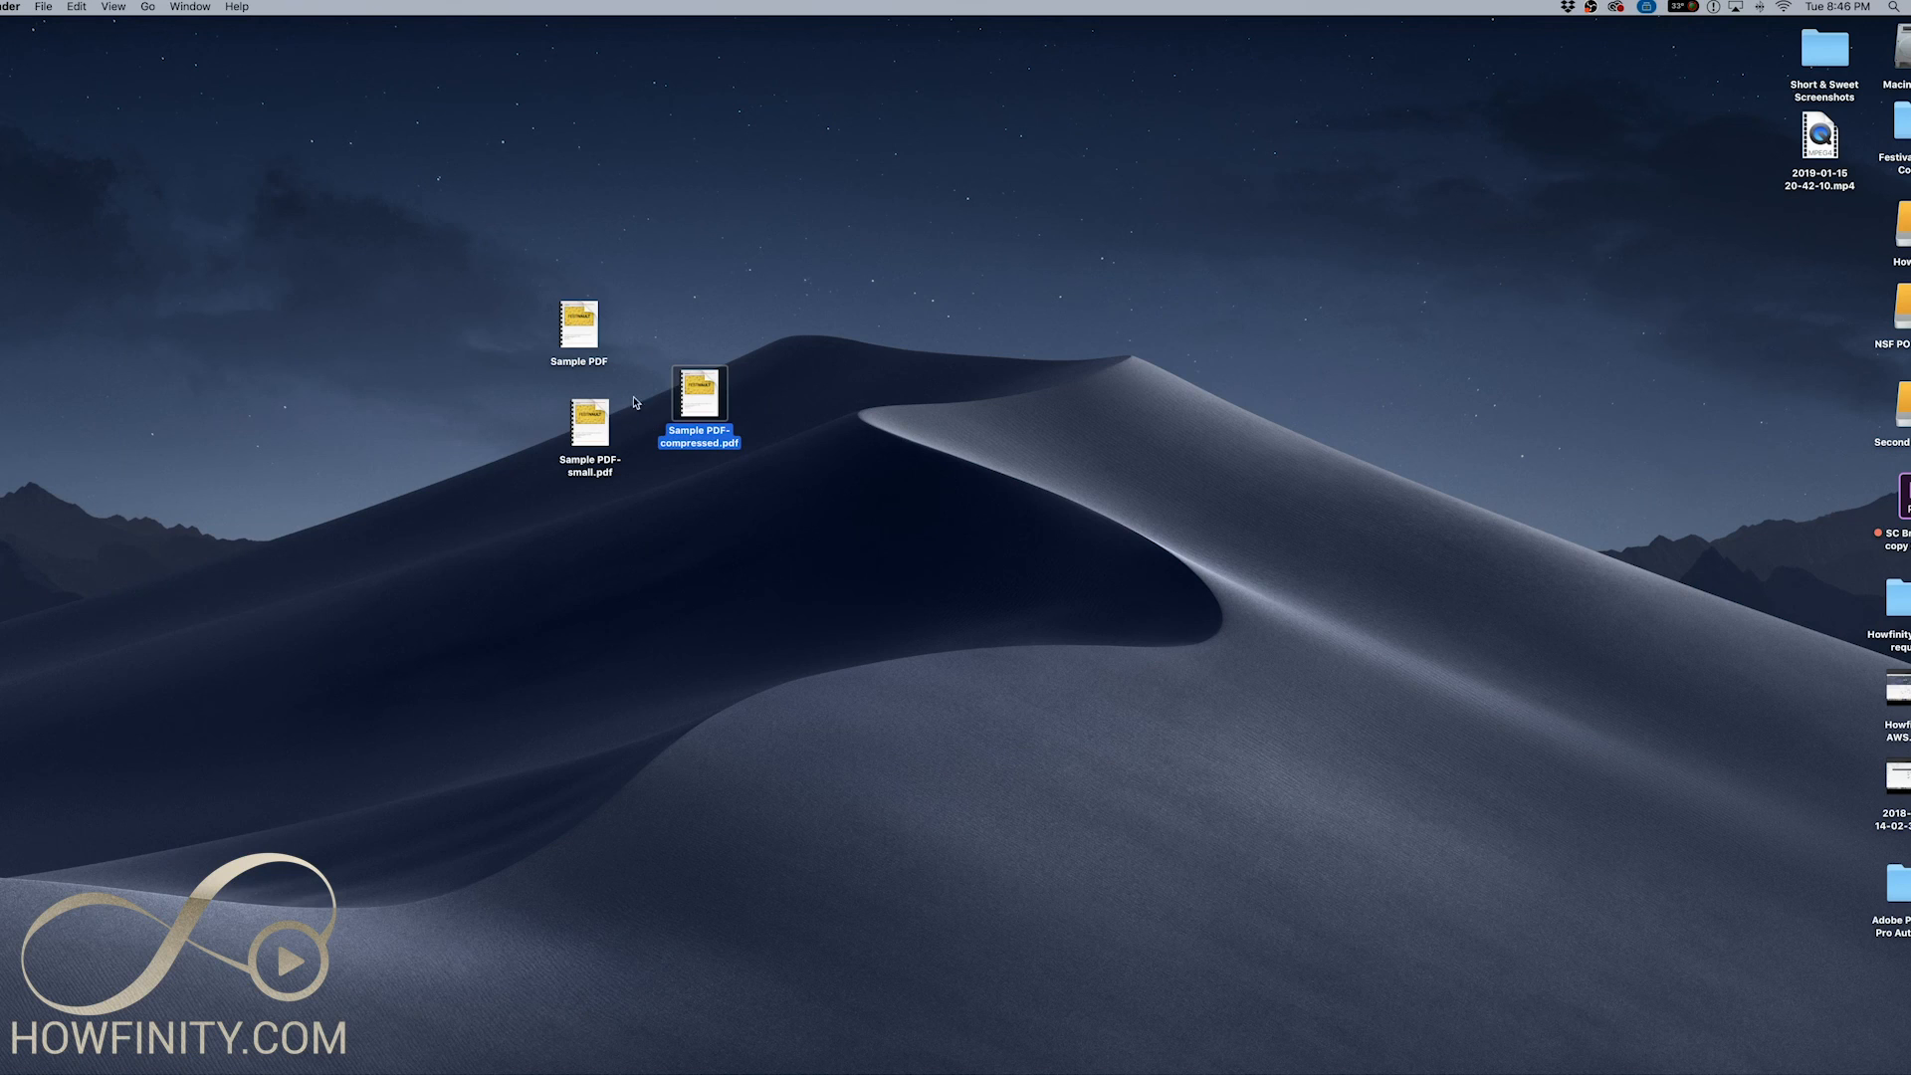
pyautogui.moveTo(699, 402); pyautogui.dragTo(673, 365)
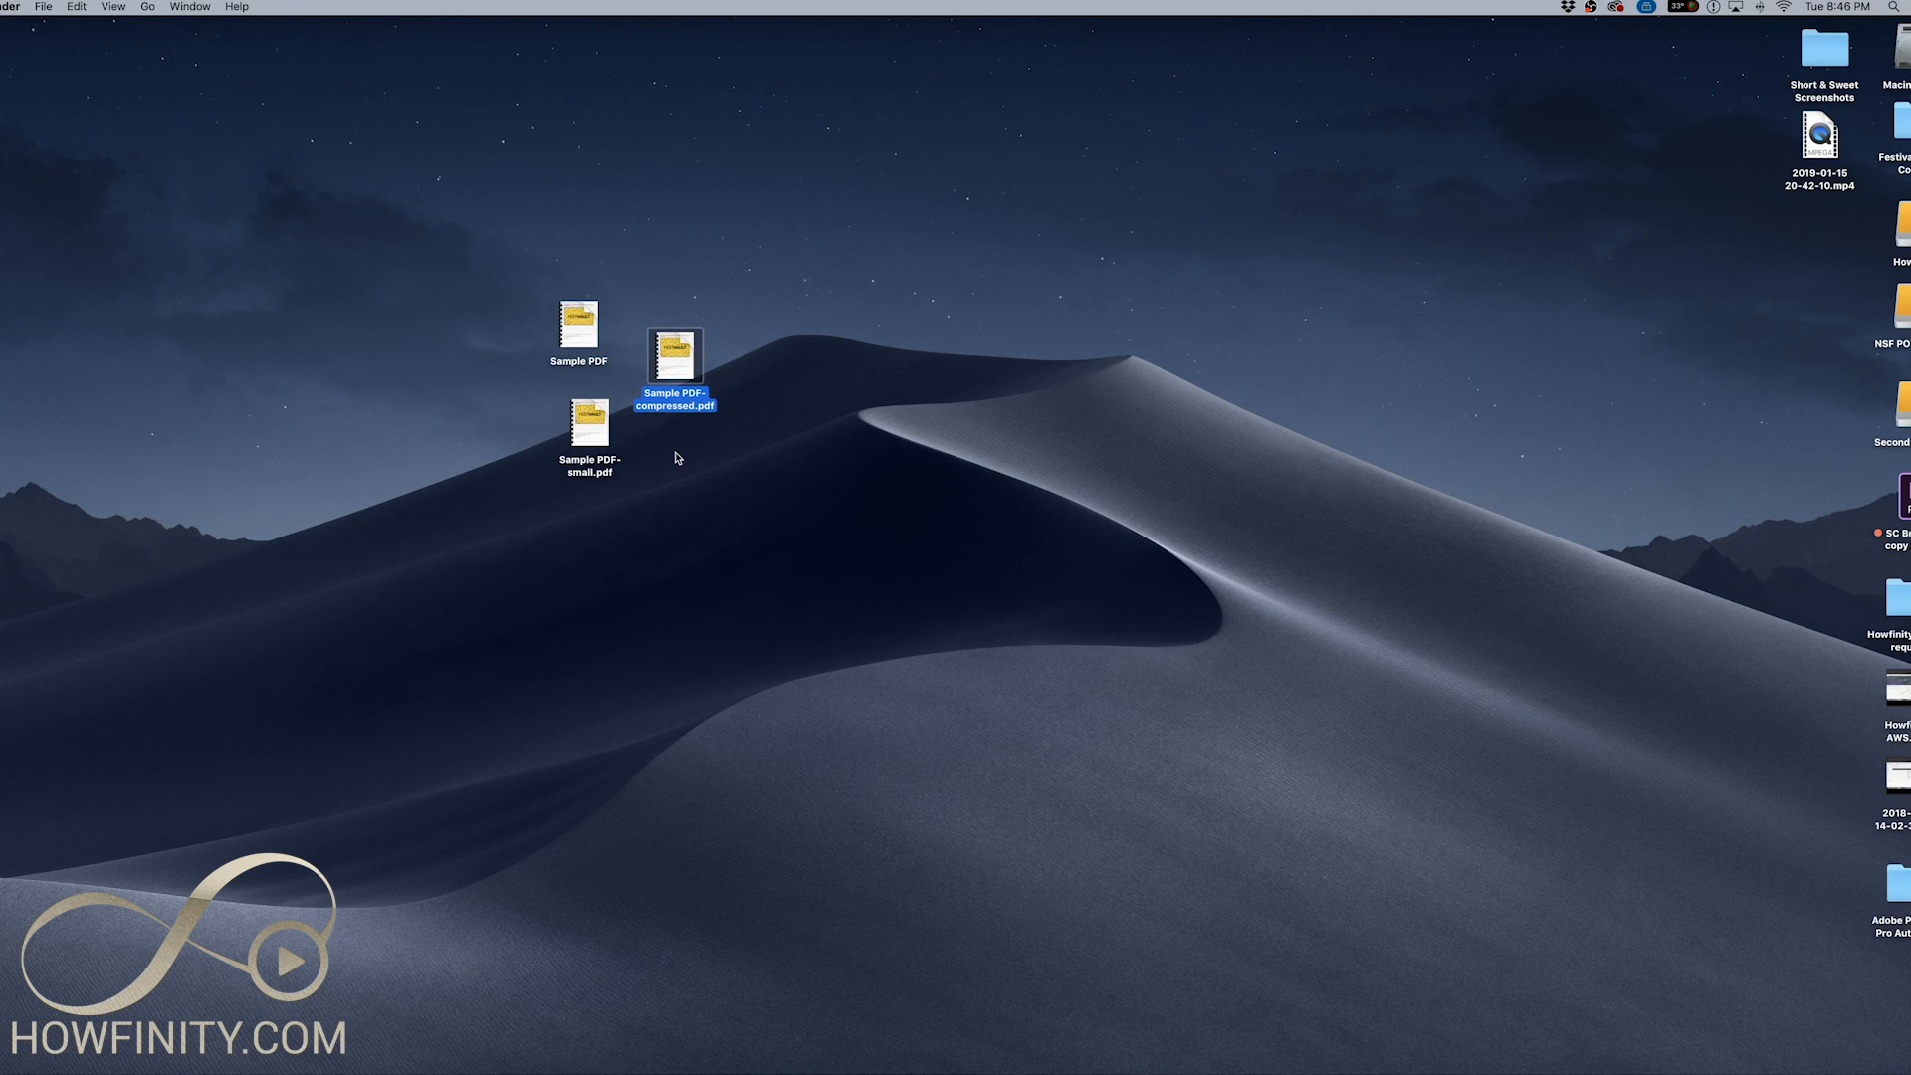